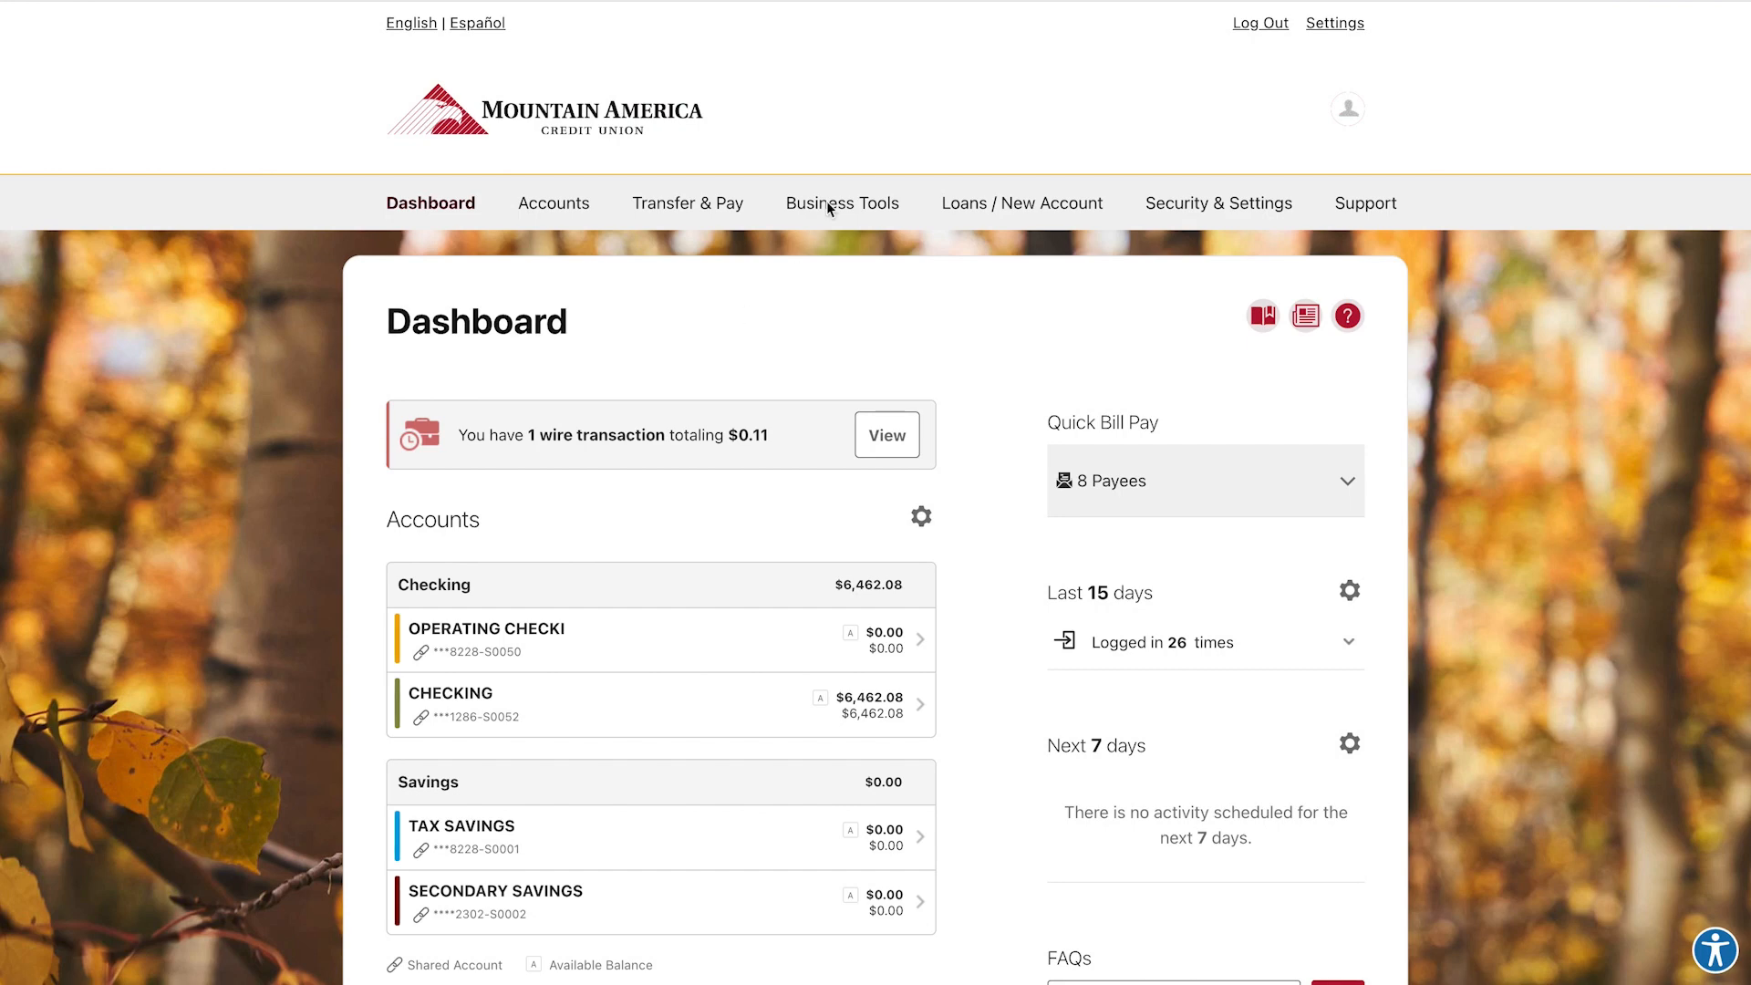
Step: Expand the Business Tools menu from the top navigation
click(843, 203)
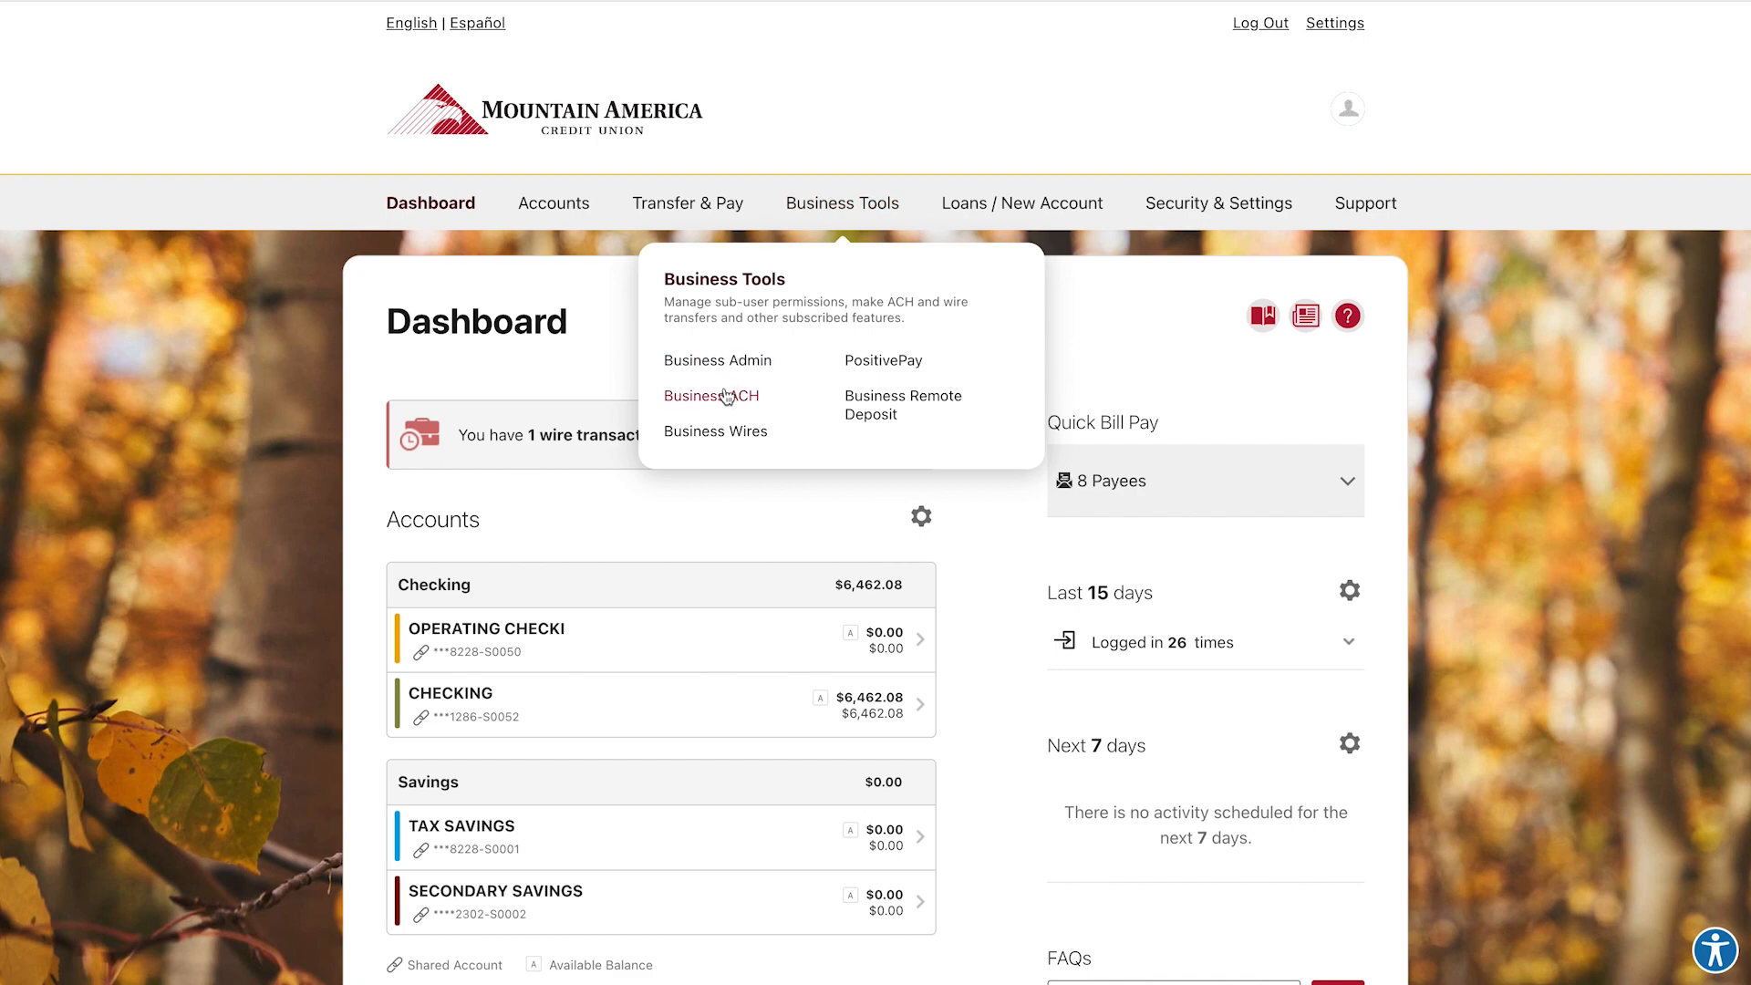
mouse_move(728, 402)
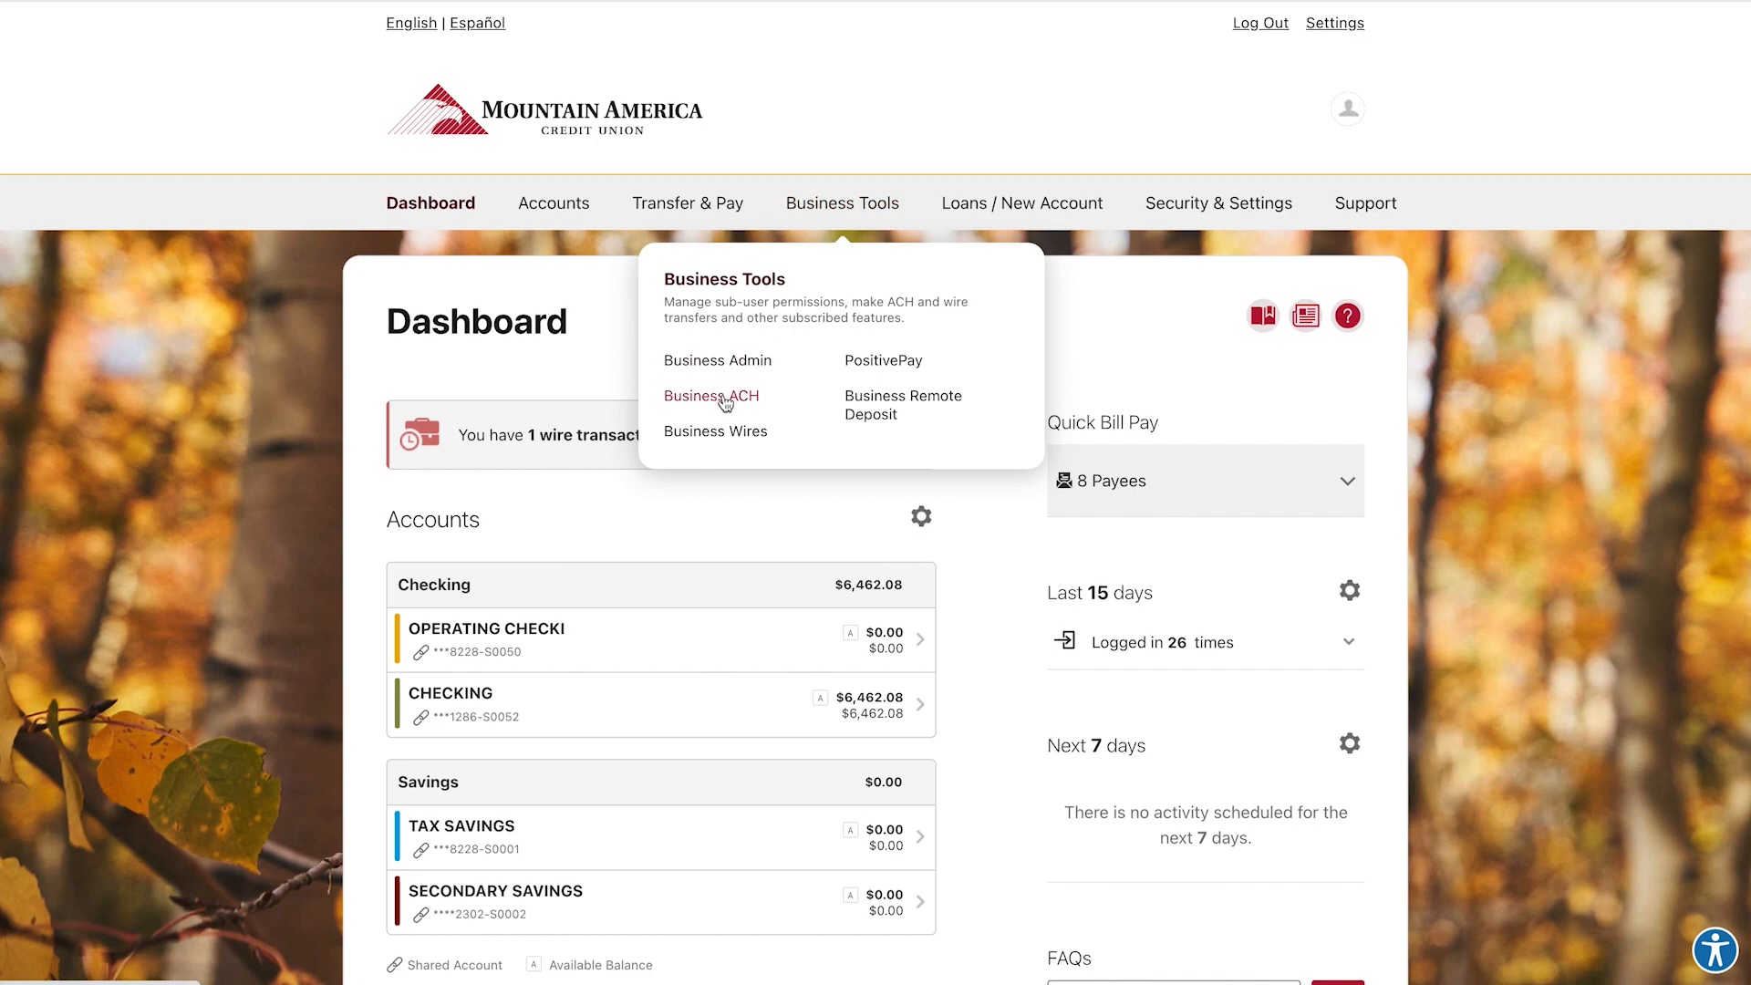
Step: Go to Business ACH and show the Create ACH choices (Import File, ACH Template, Quick ACH)
click(710, 396)
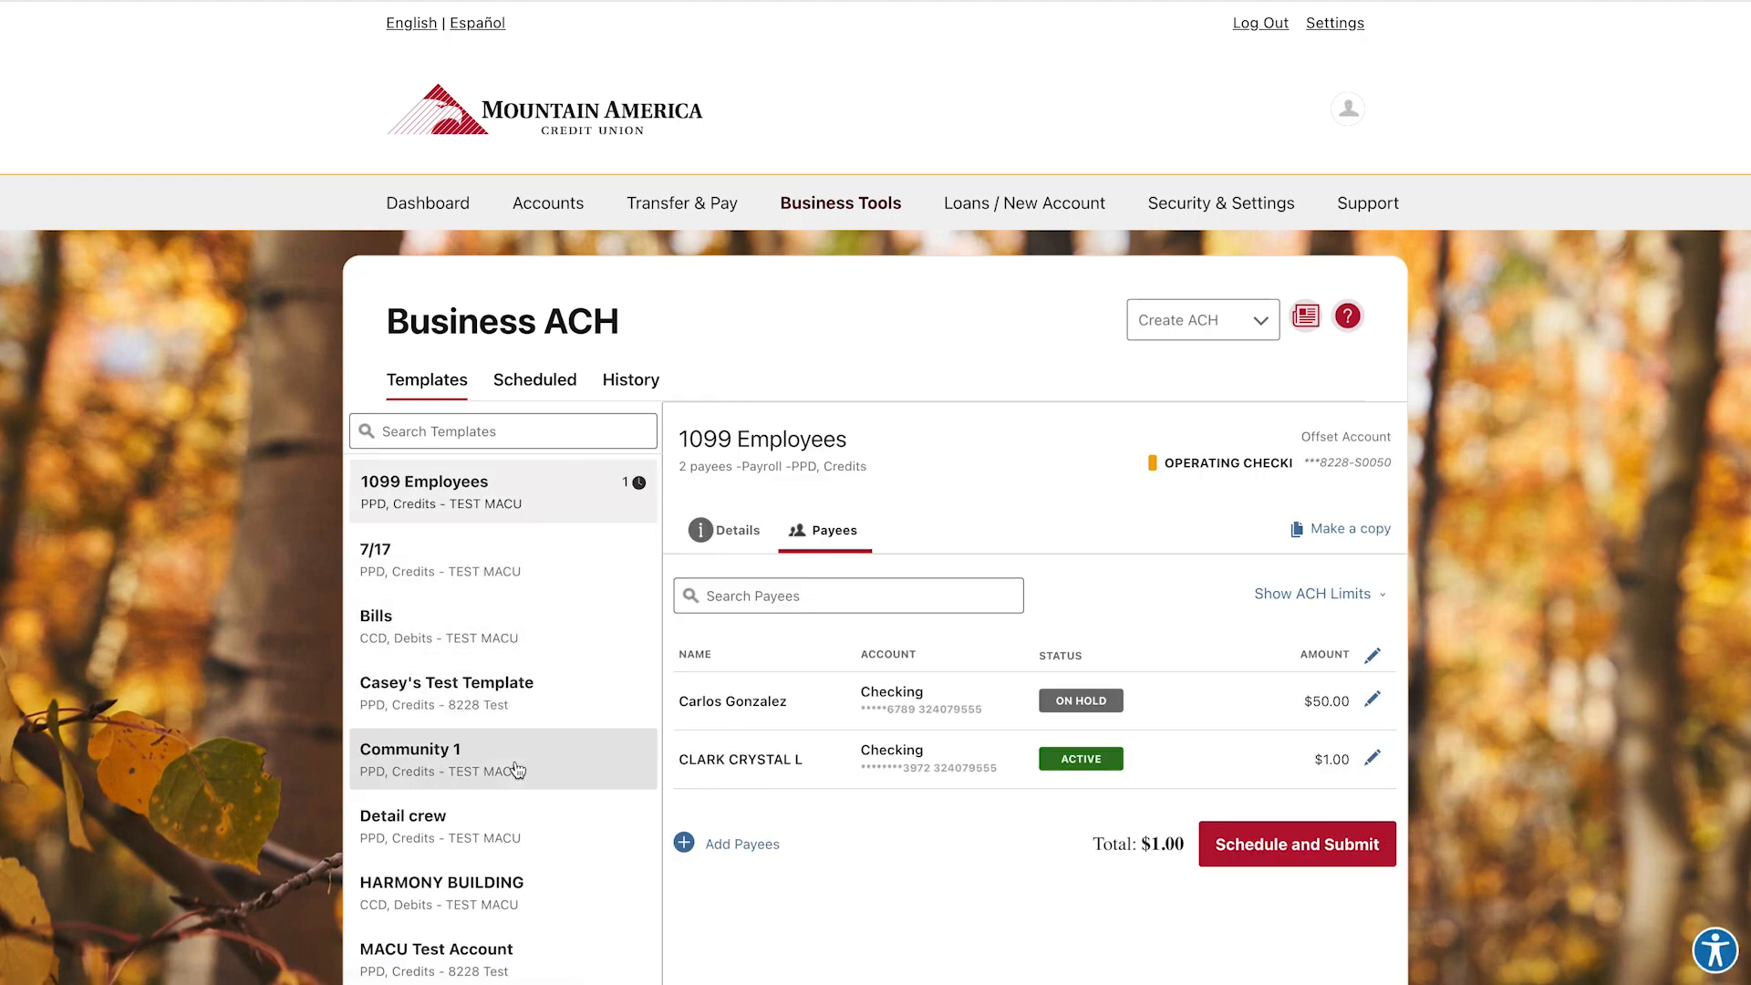
mouse_move(1260, 336)
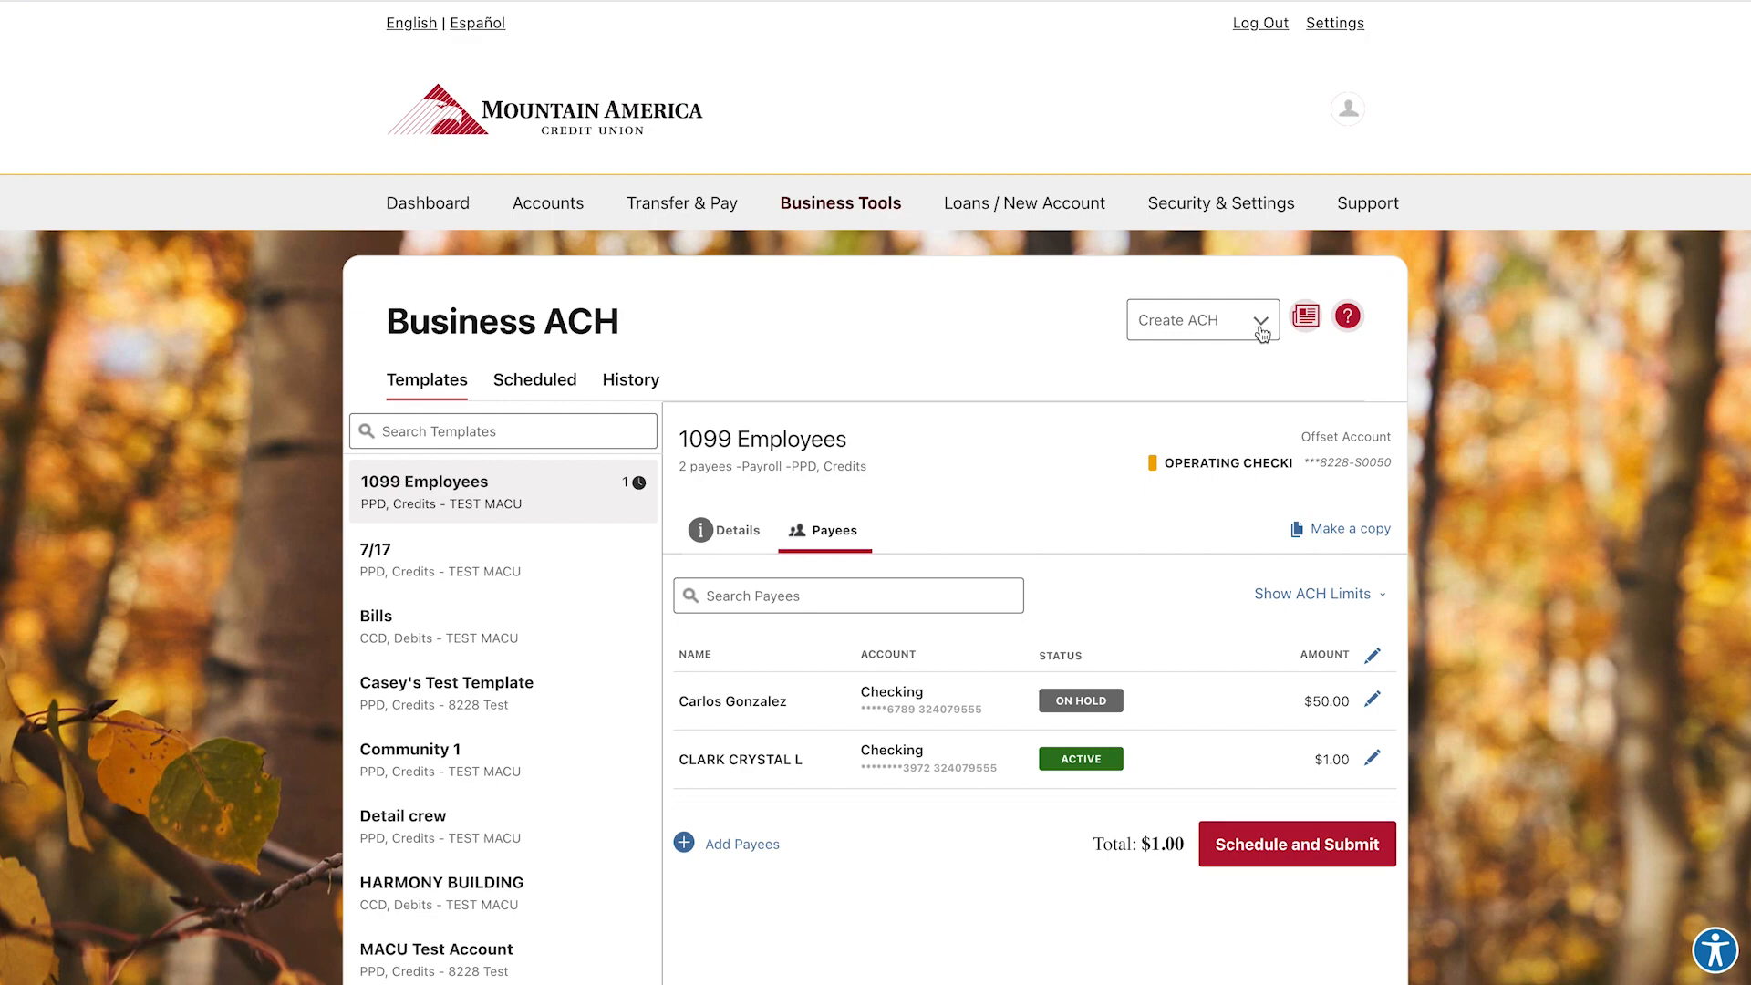
click(1202, 321)
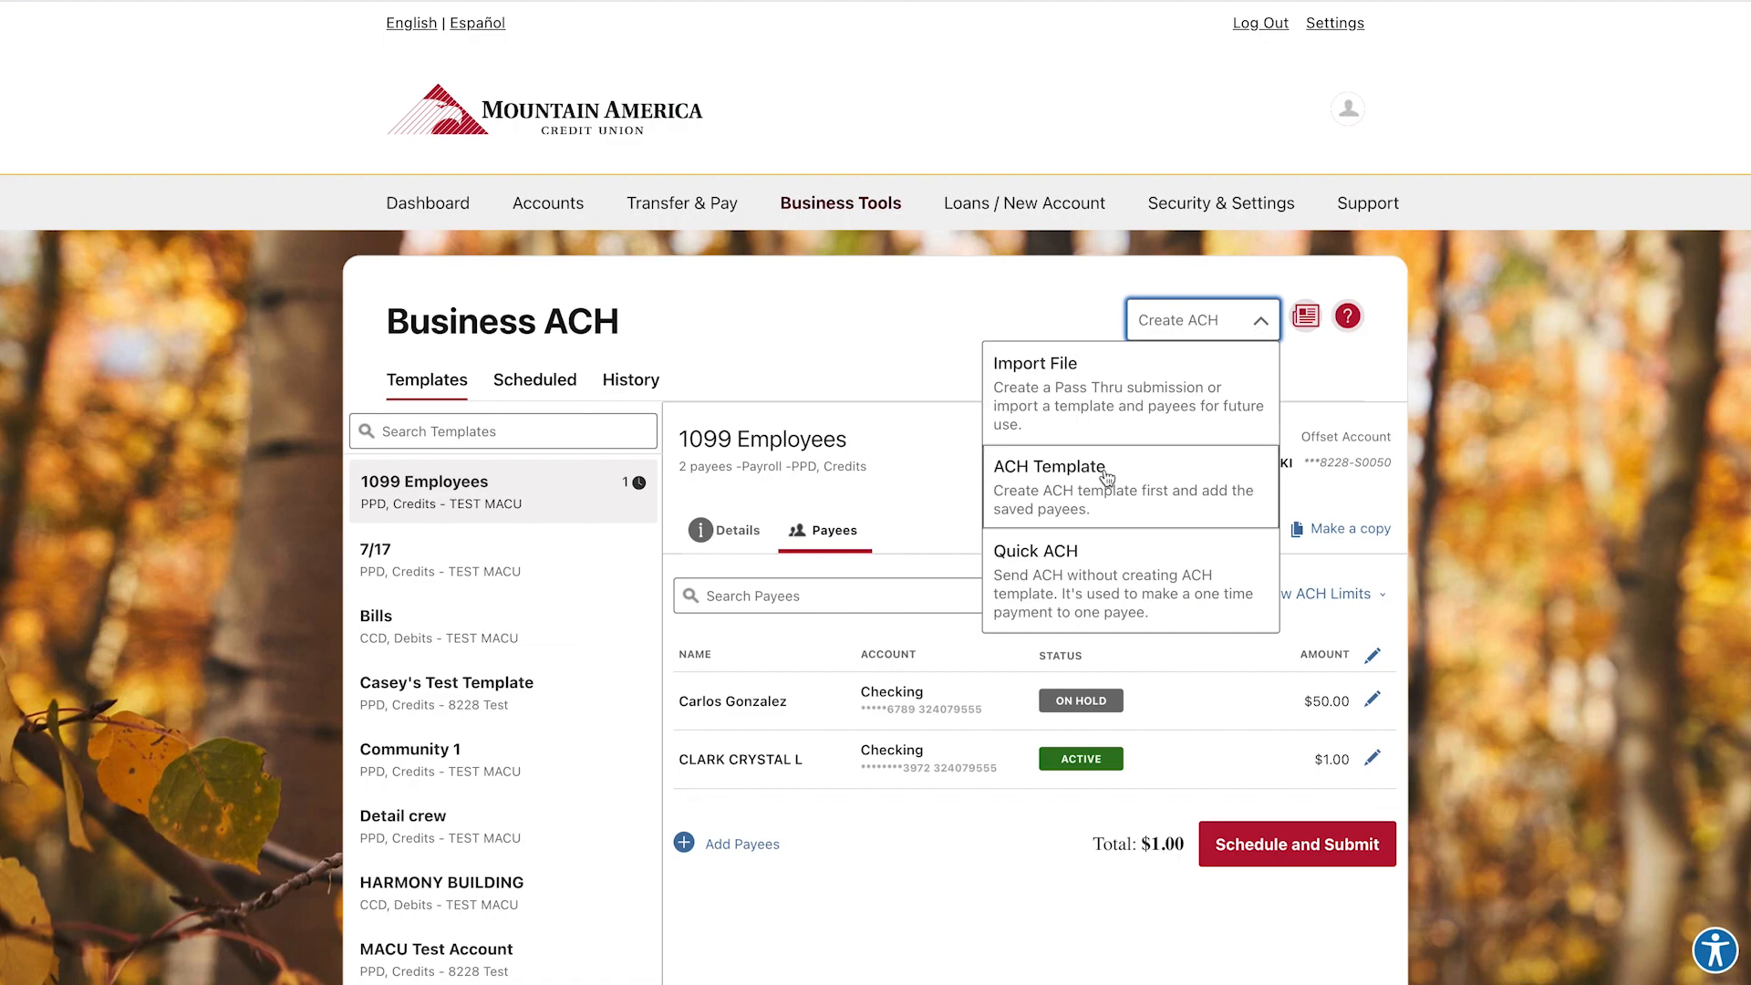
Step: Create ACH template 'Demo Template' for company 8228 Test, type Payroll, entry description payroll
click(1049, 465)
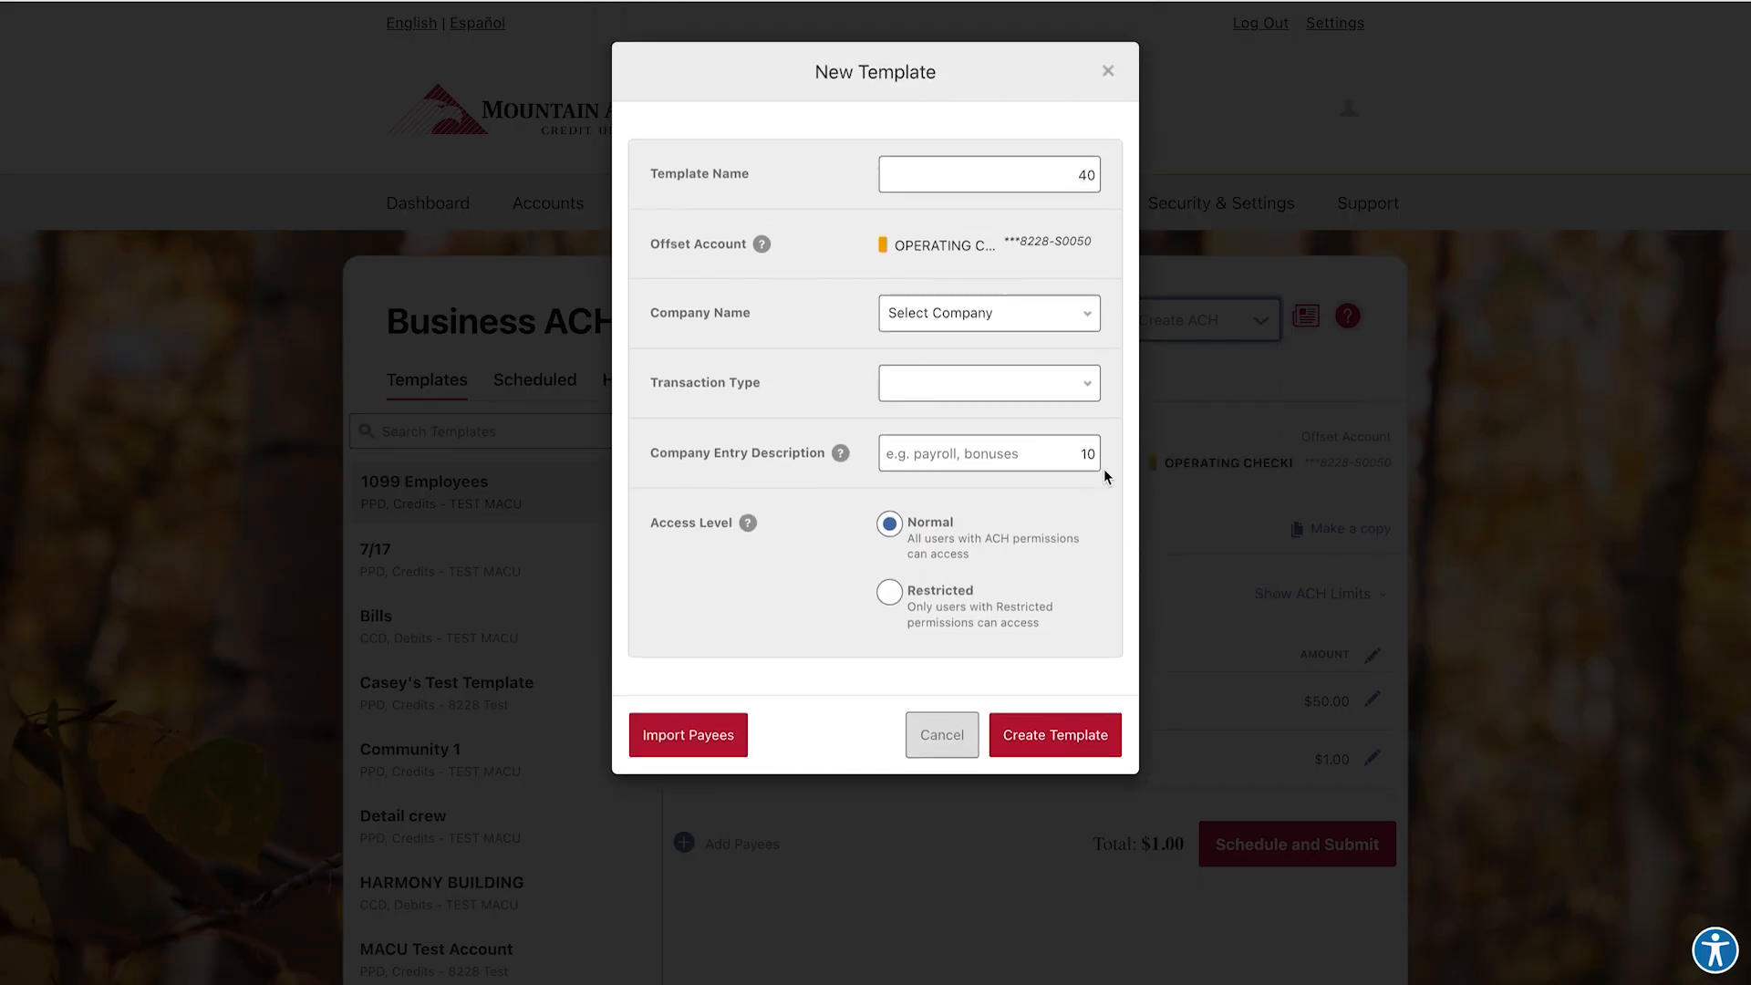
text(Demo Template)
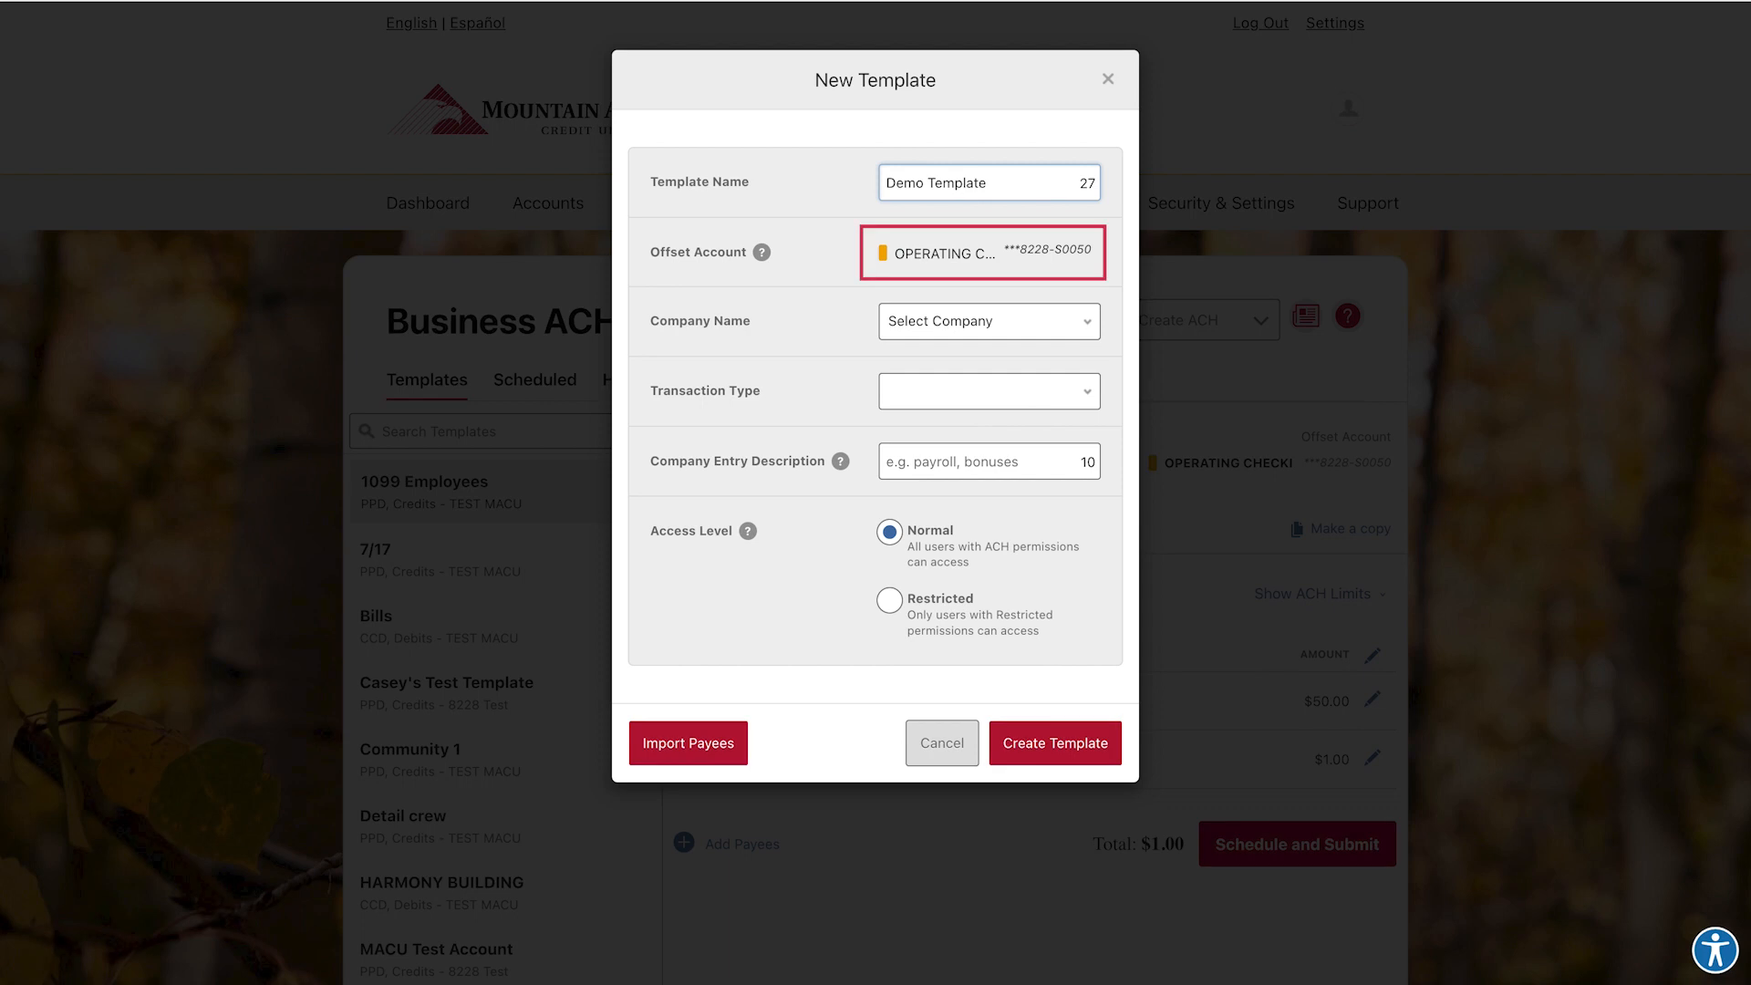
click(987, 322)
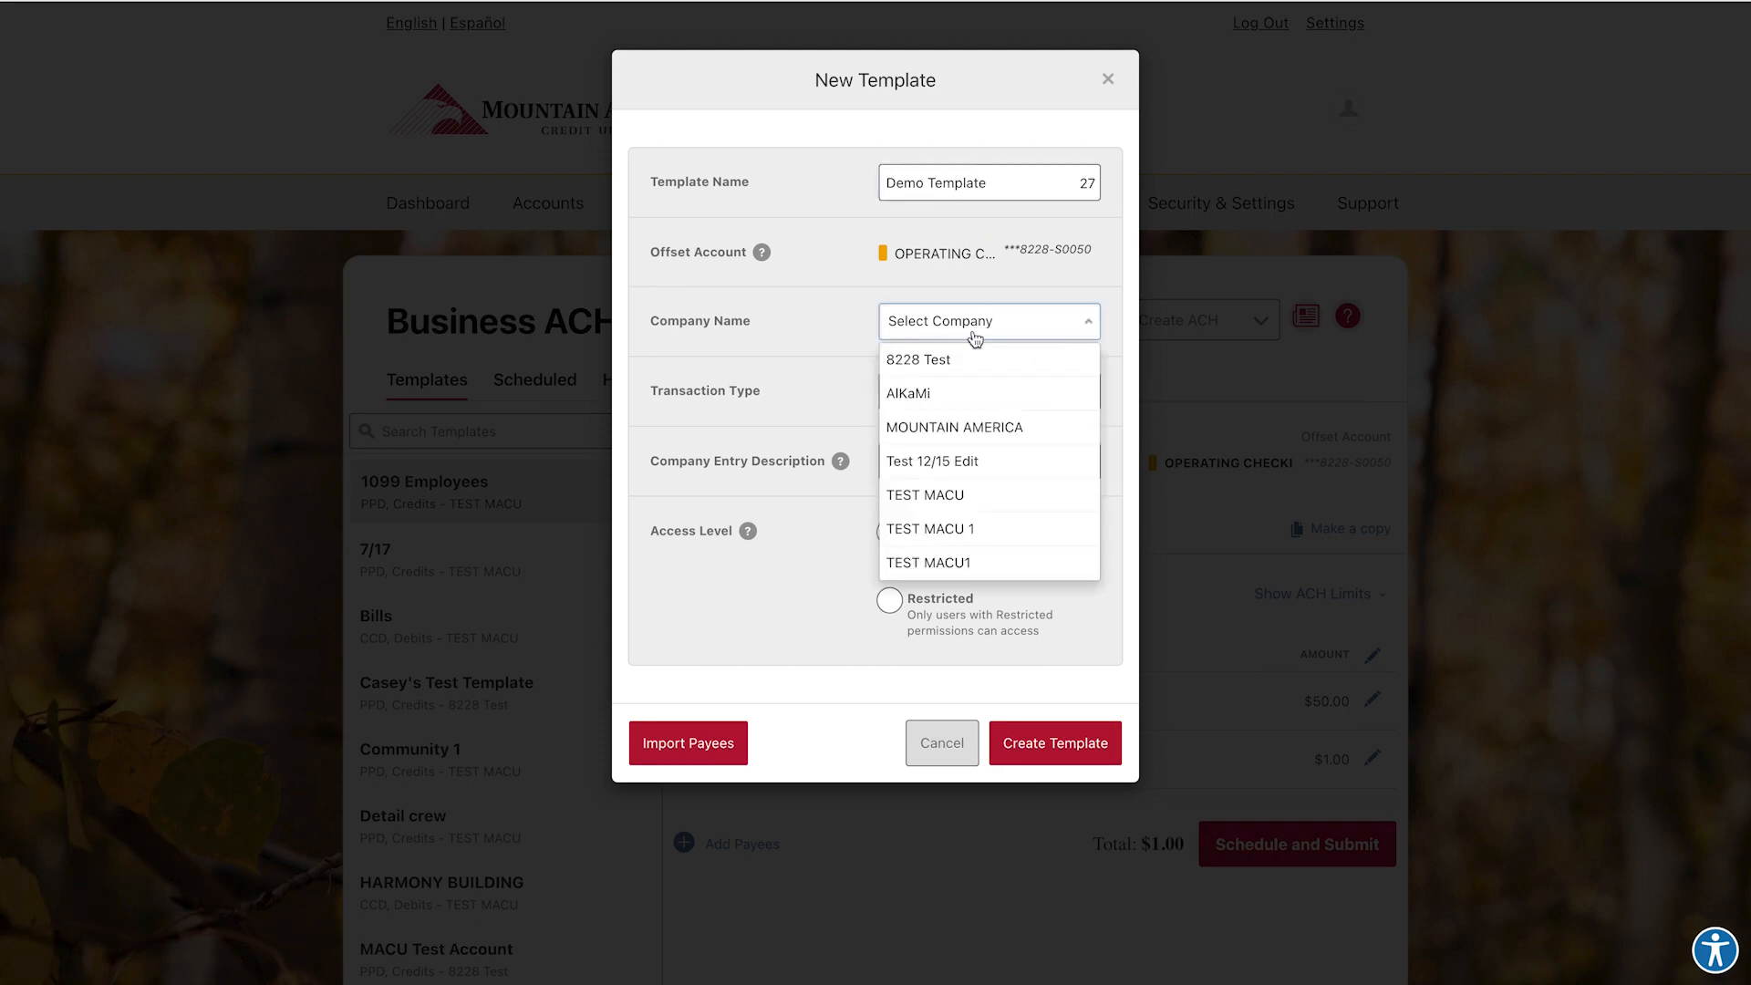
click(919, 360)
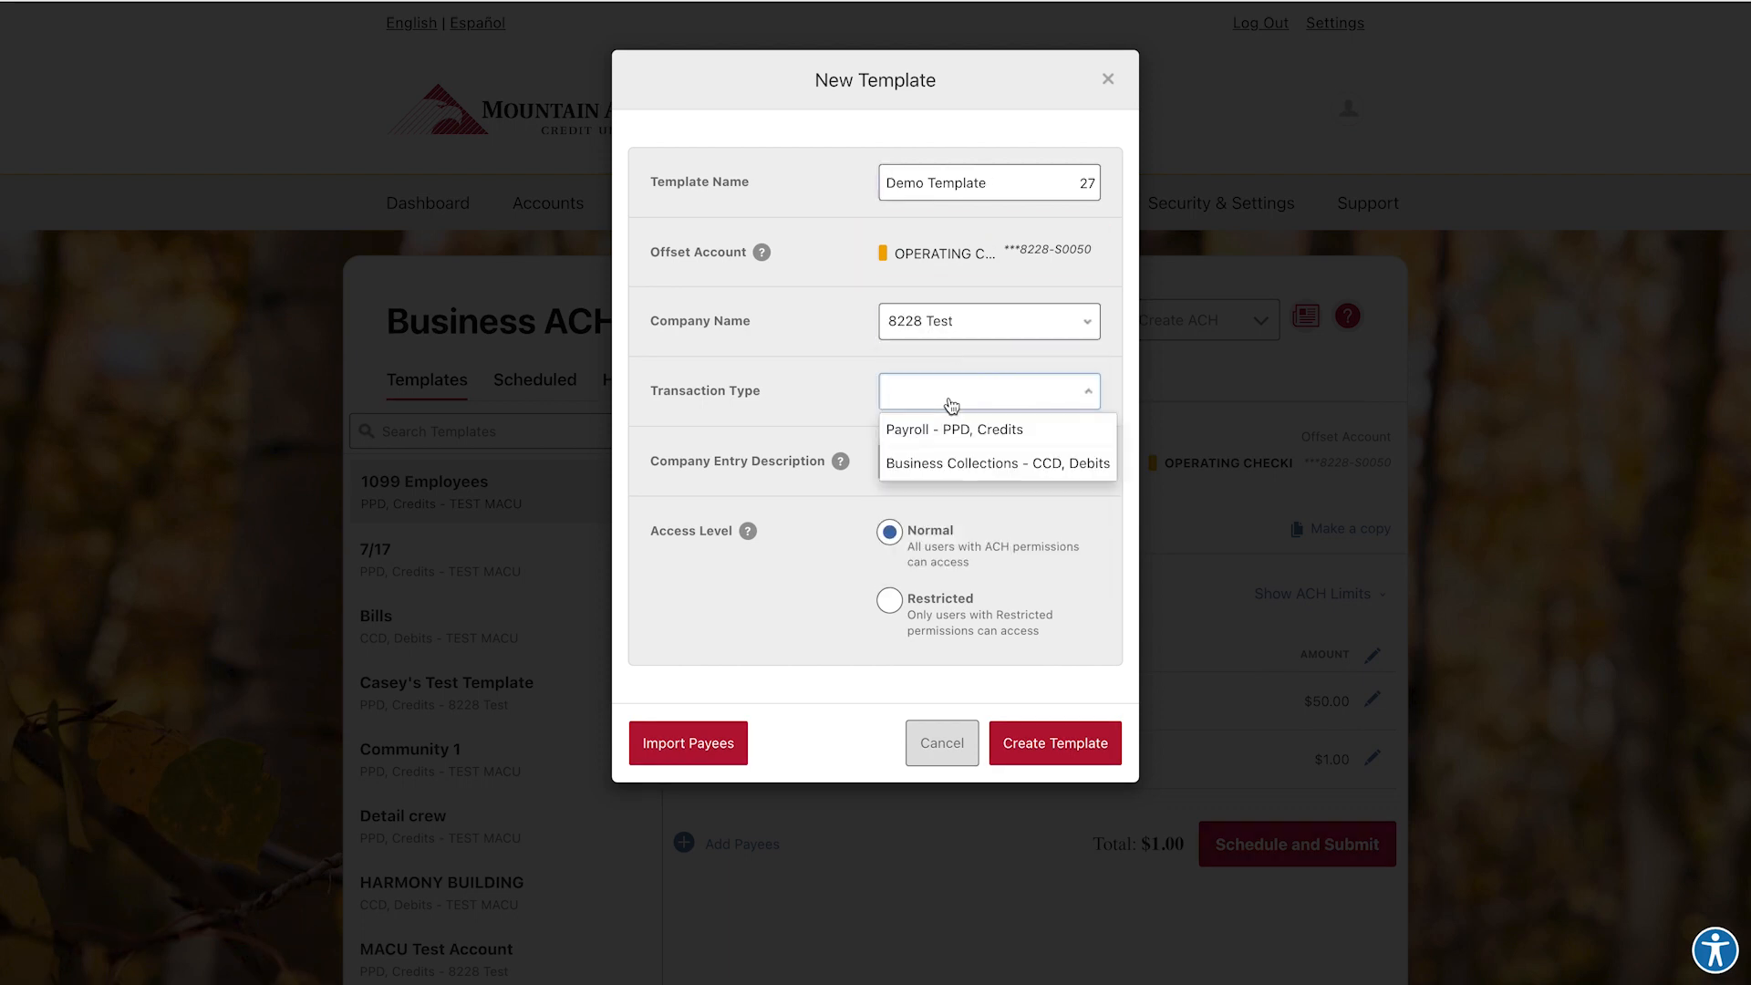
click(952, 429)
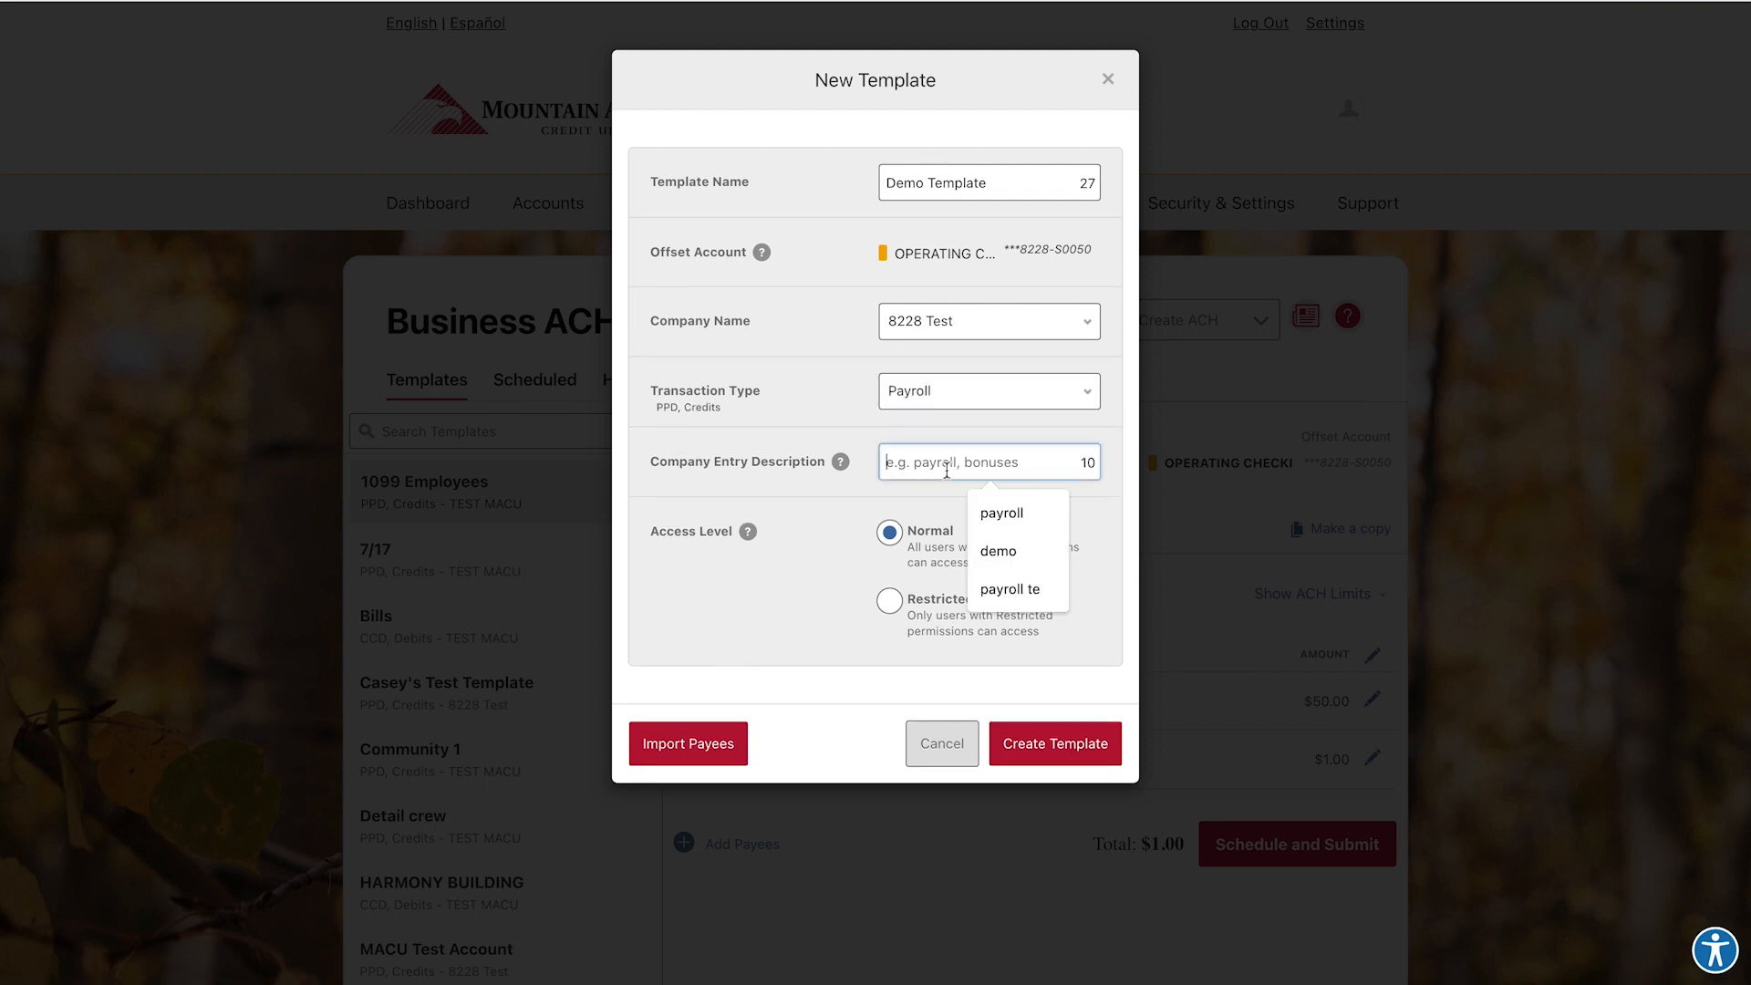
click(1002, 514)
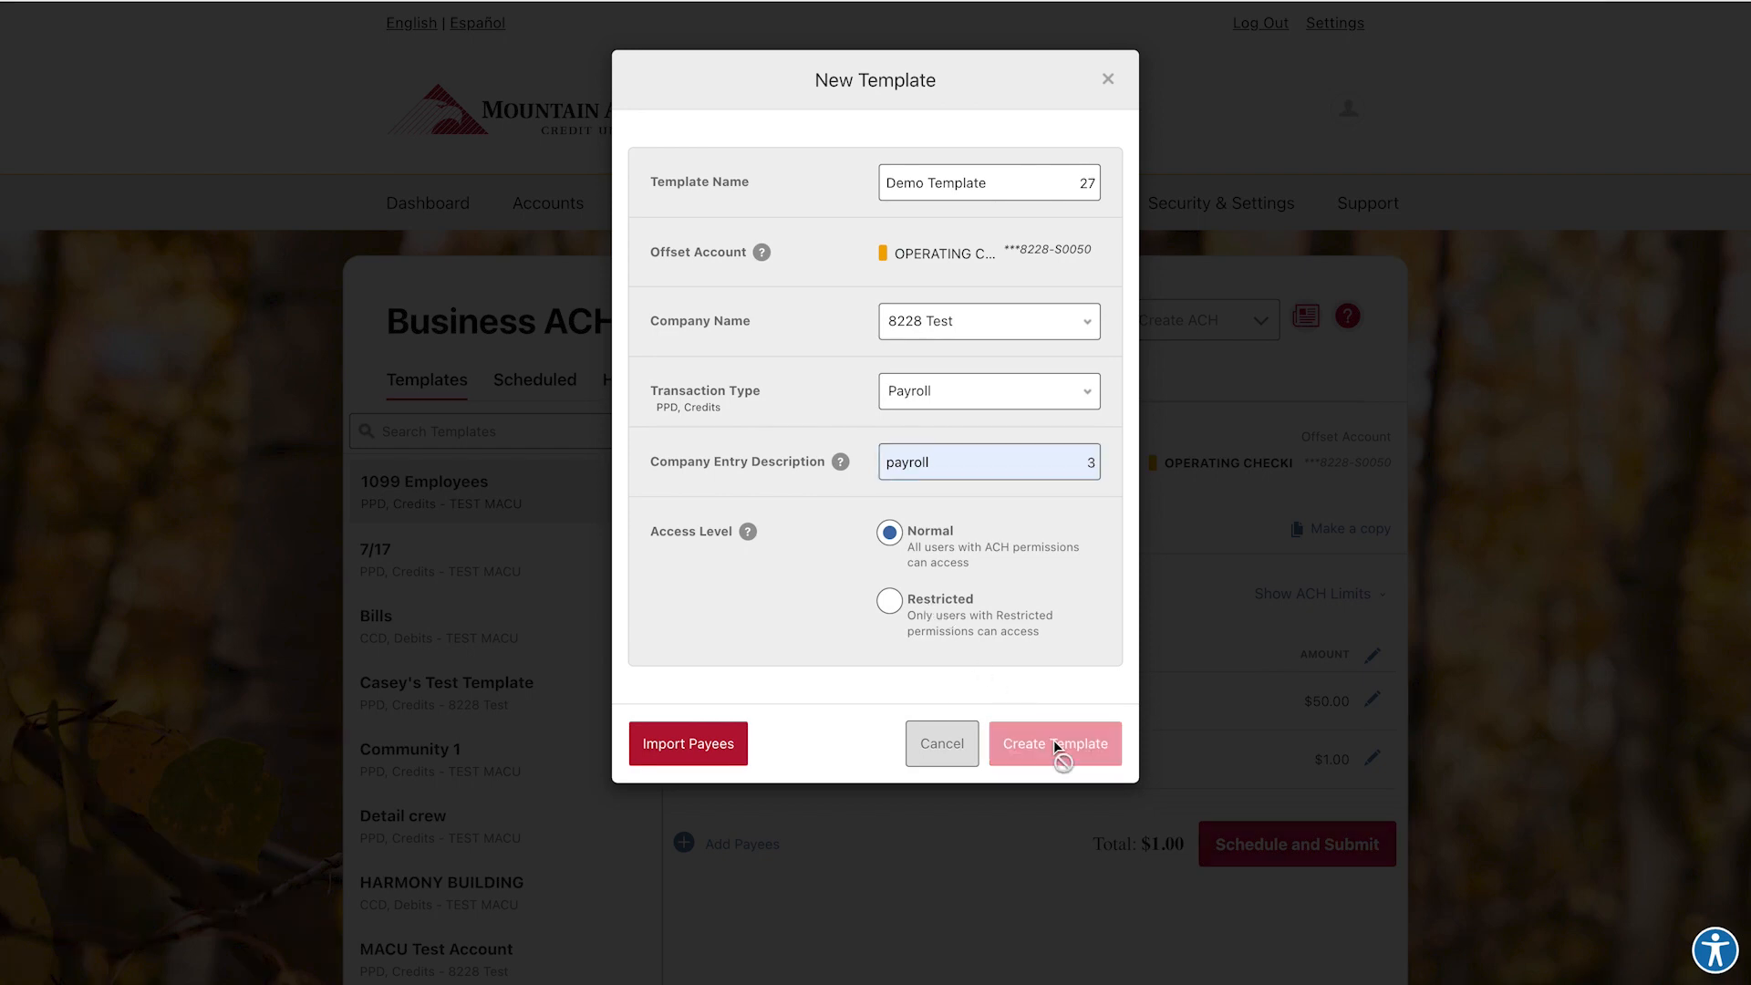
click(1053, 743)
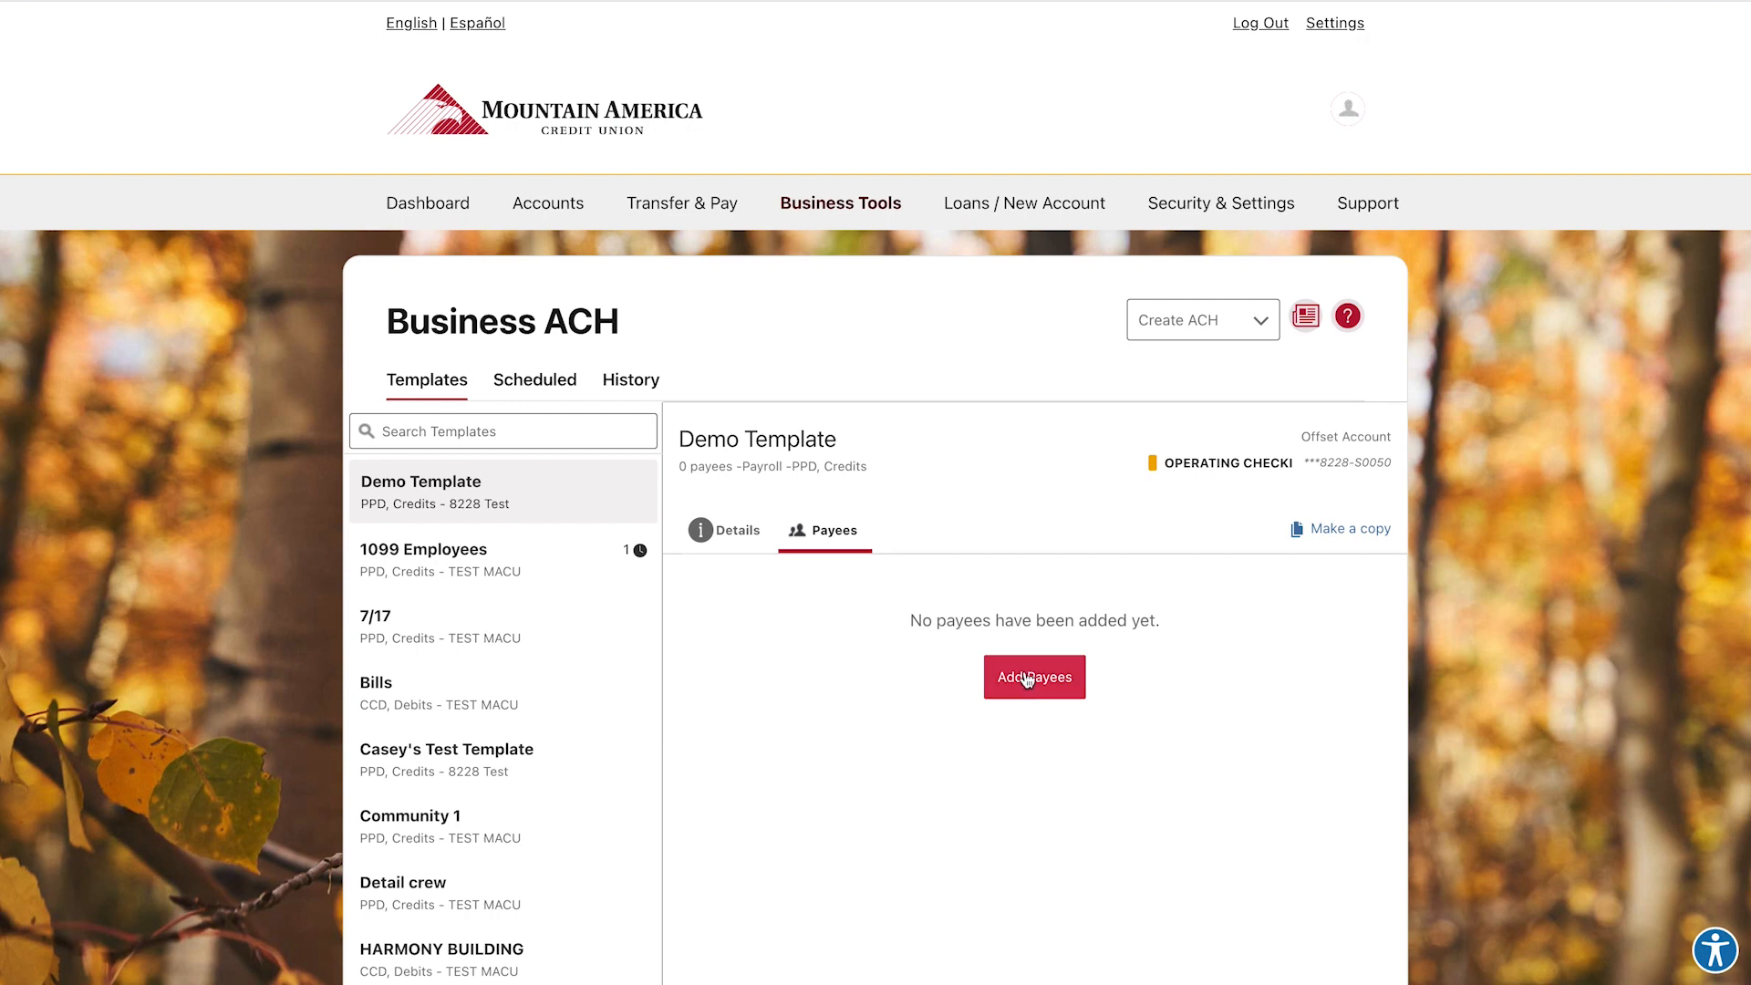
Step: Assign Peter Test as a payee on Demo Template and save the assignment
click(1032, 677)
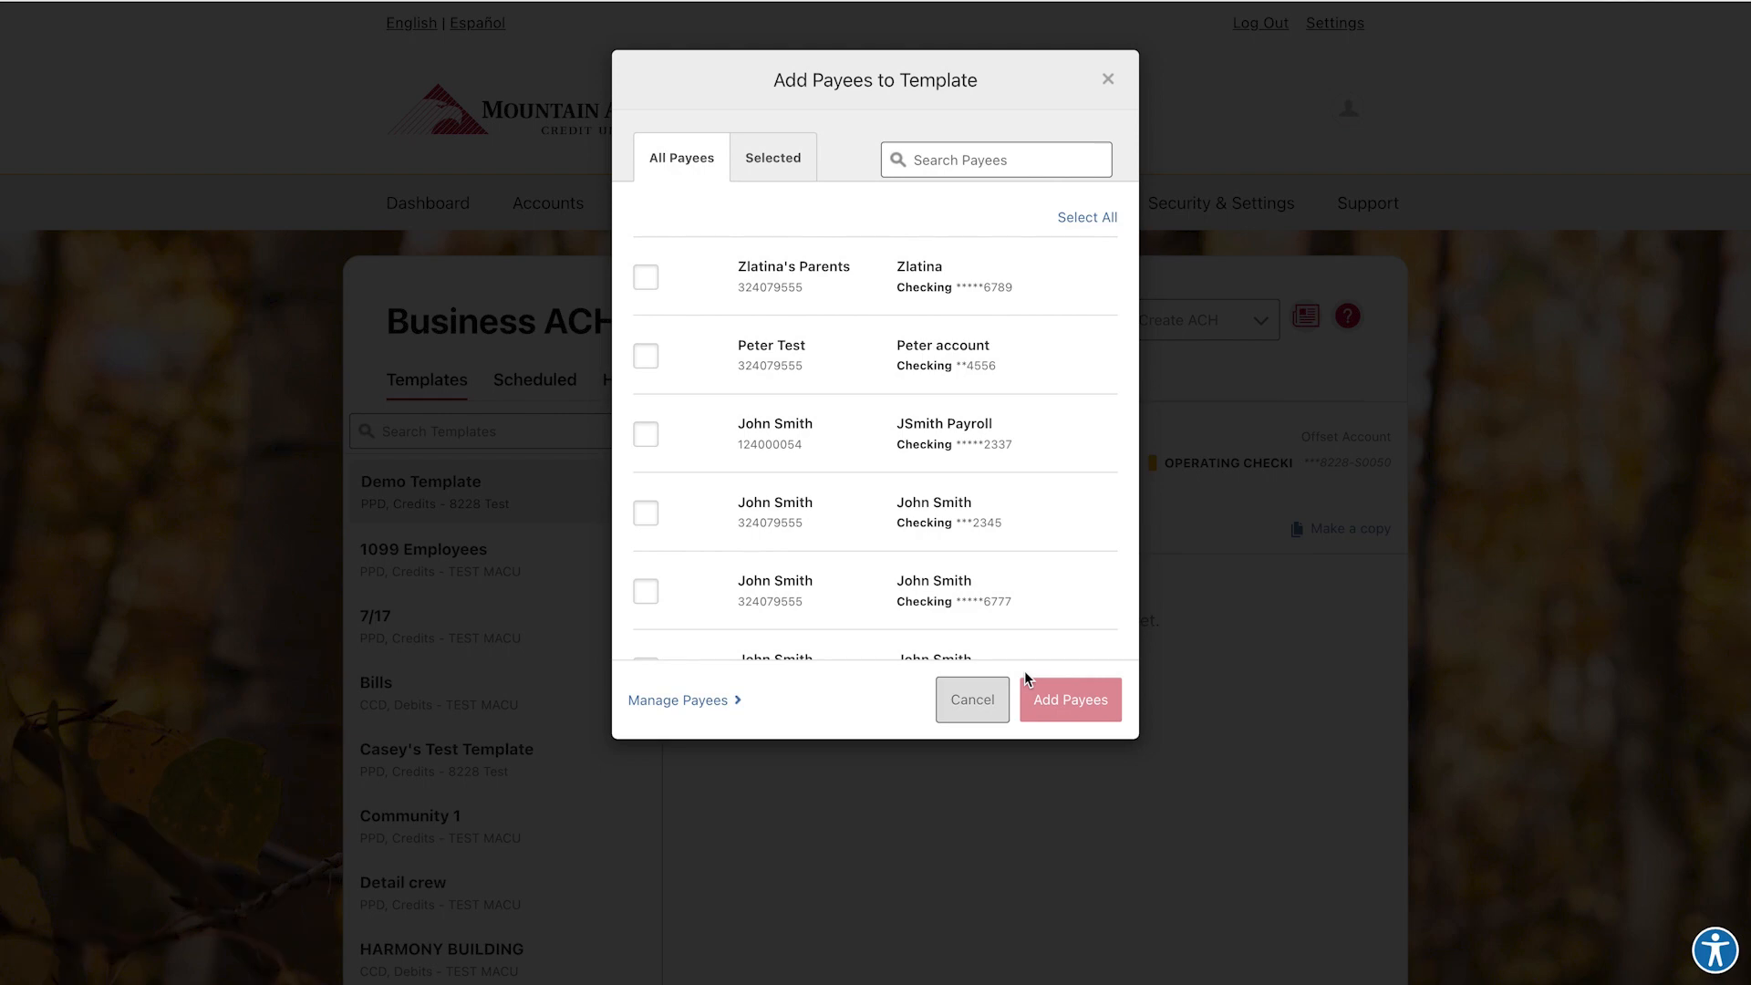
mouse_move(847, 708)
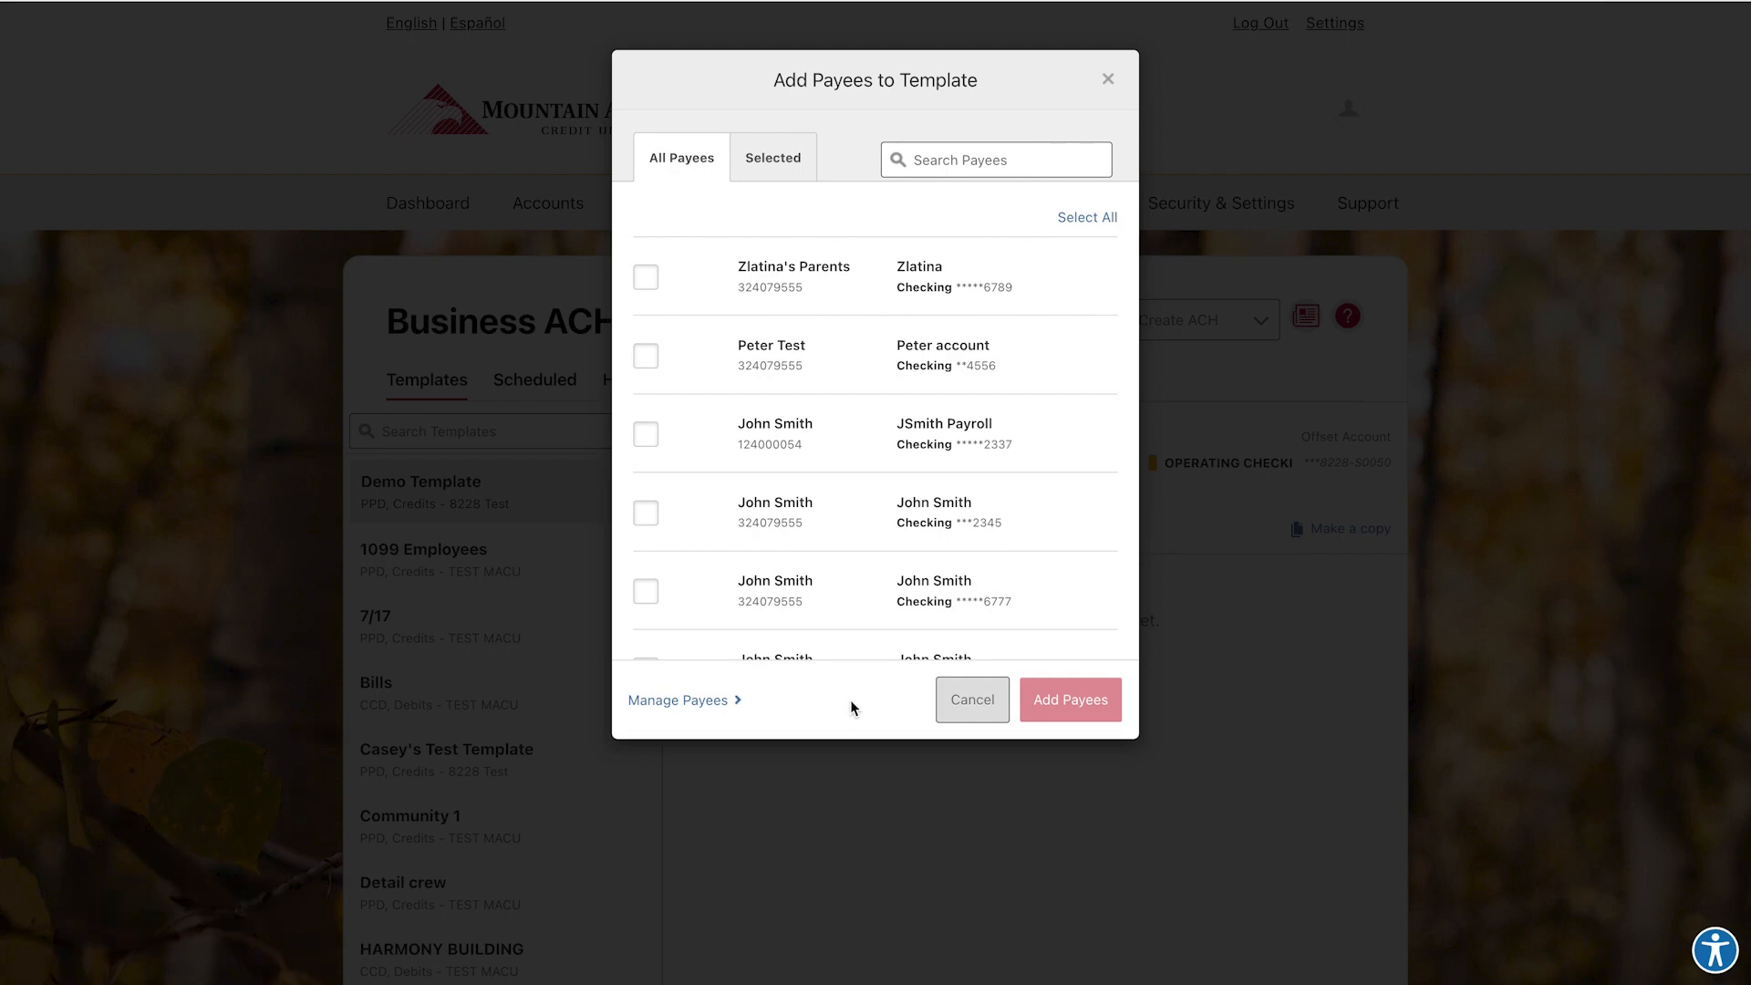
mouse_move(648, 361)
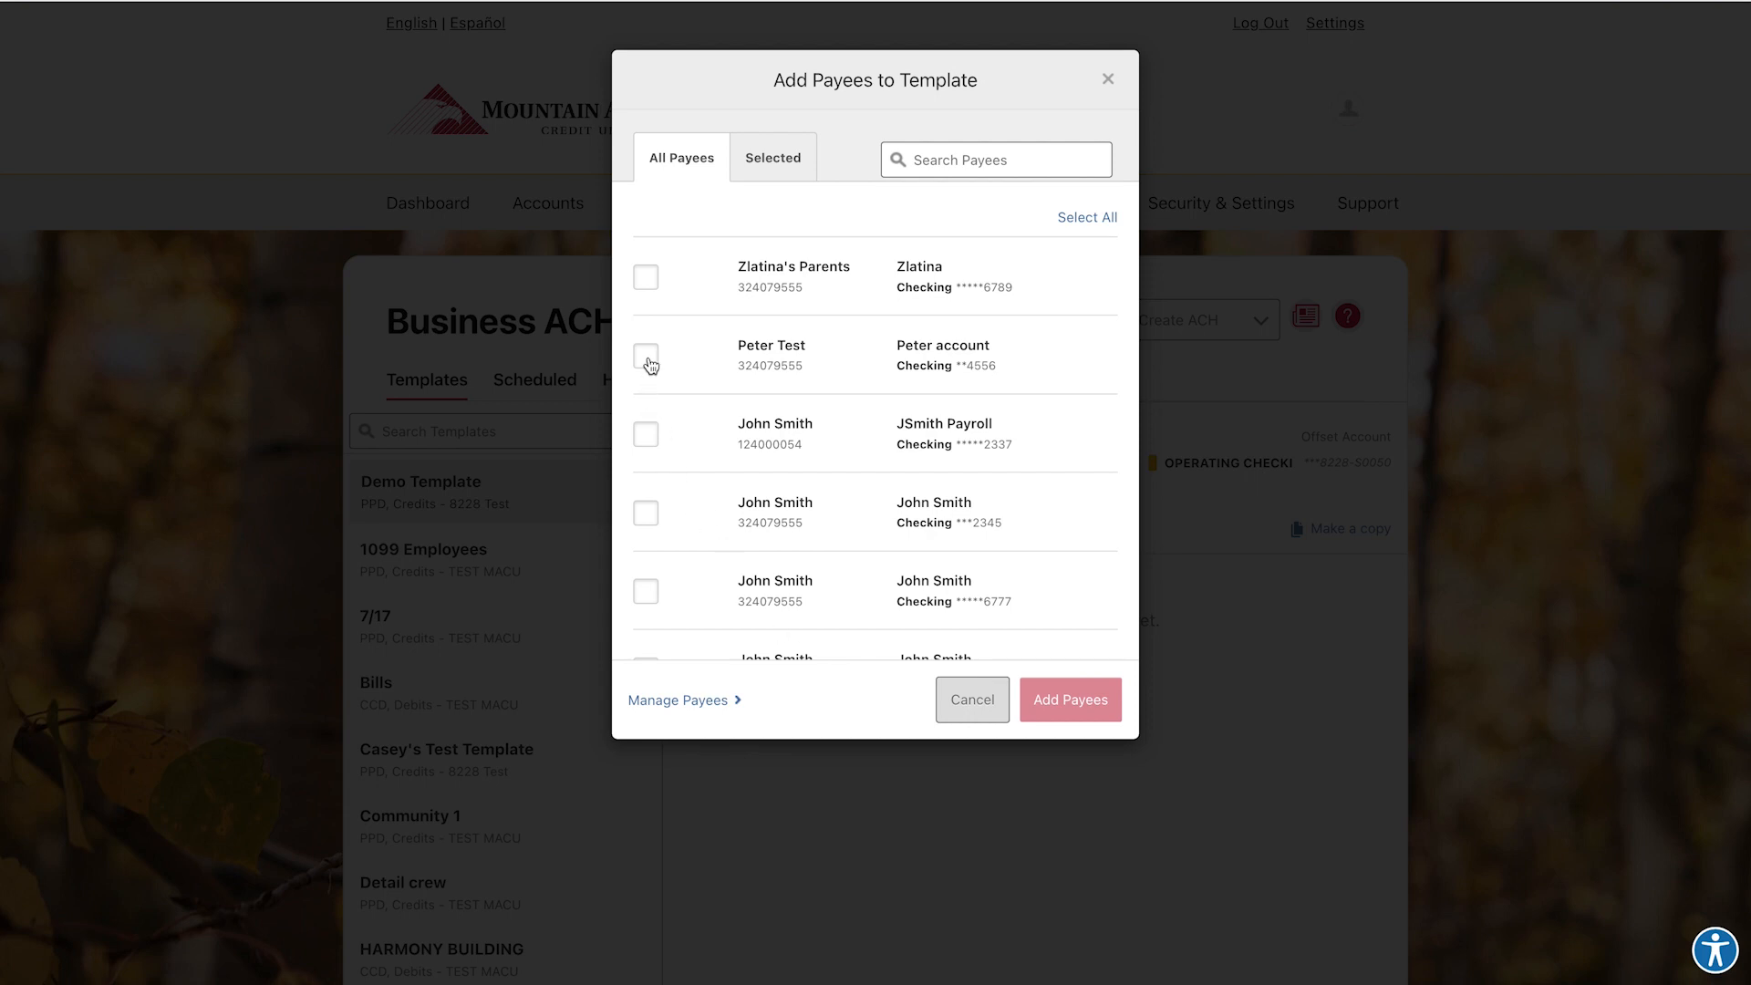
click(646, 356)
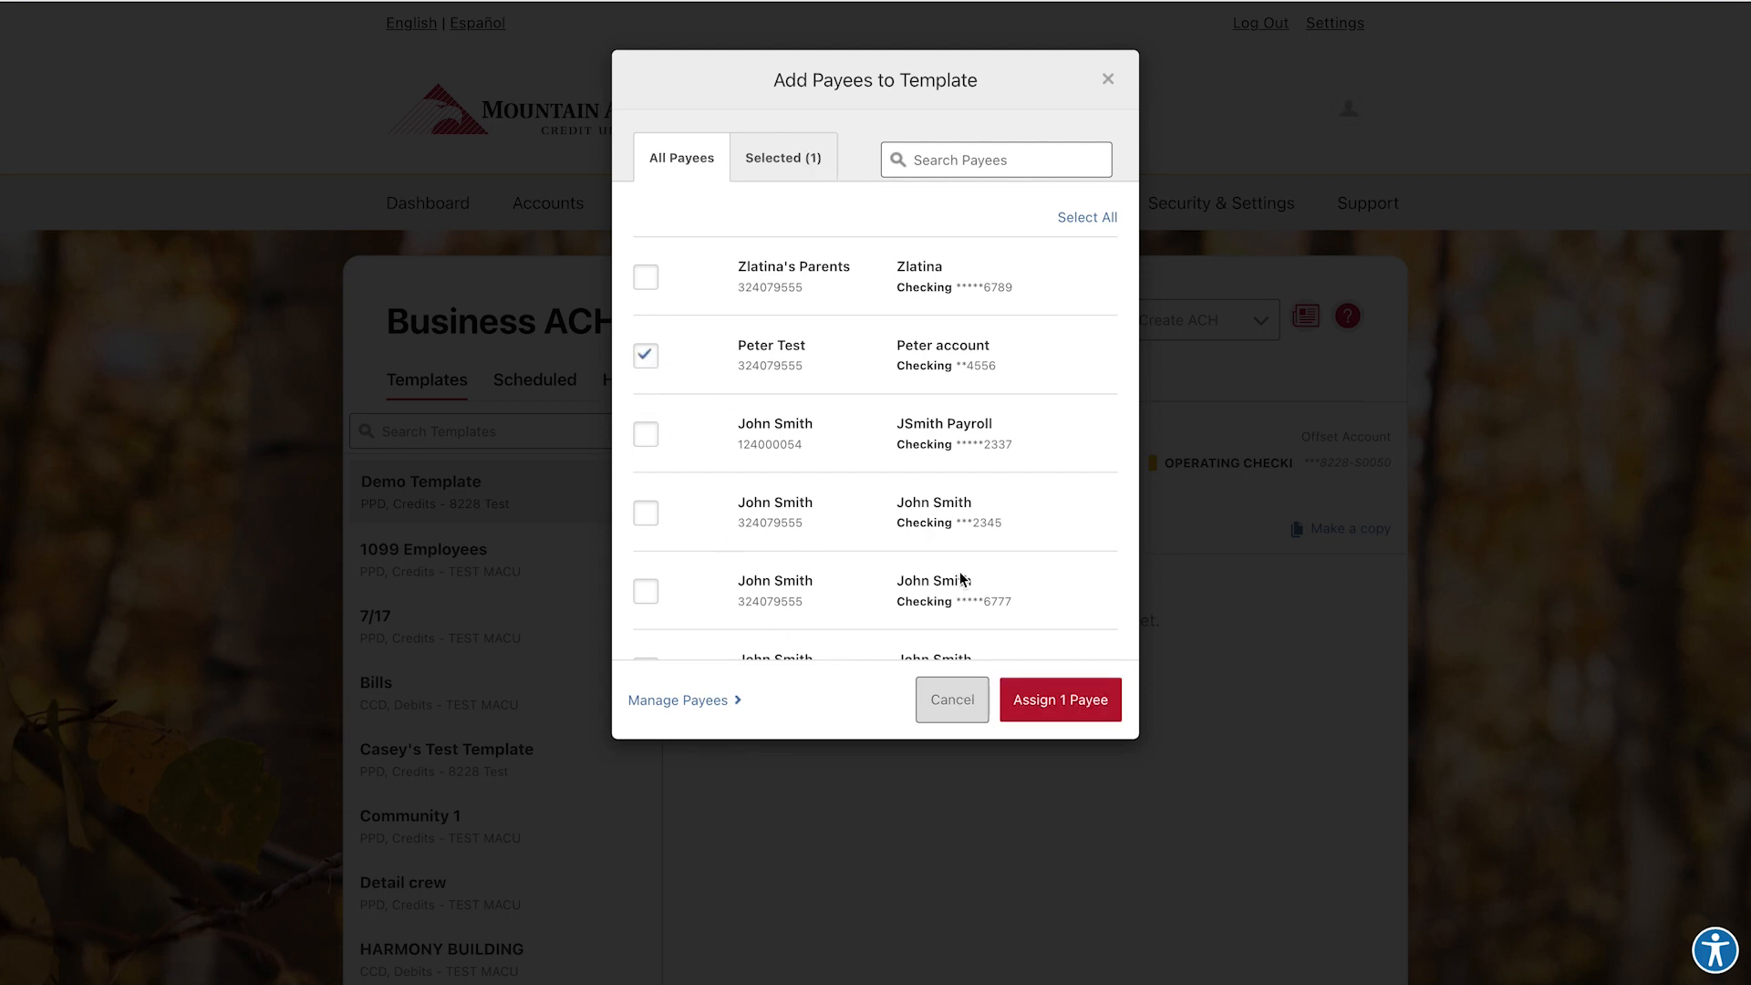
click(1058, 698)
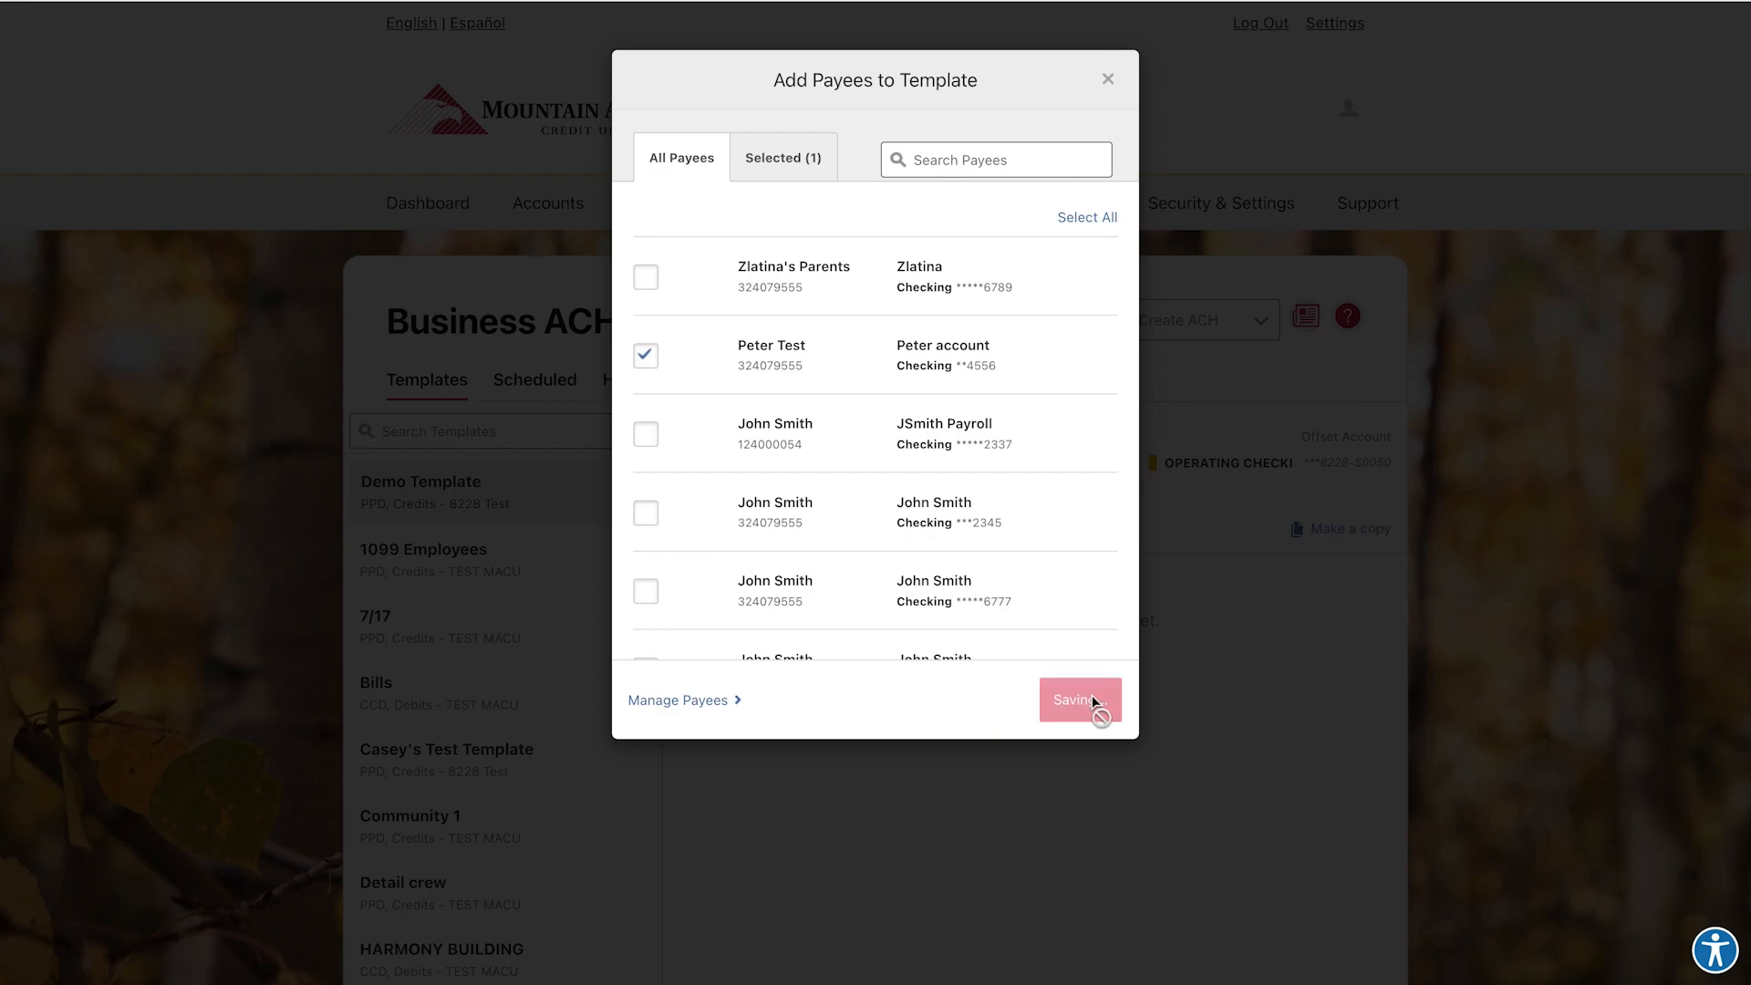
click(1078, 699)
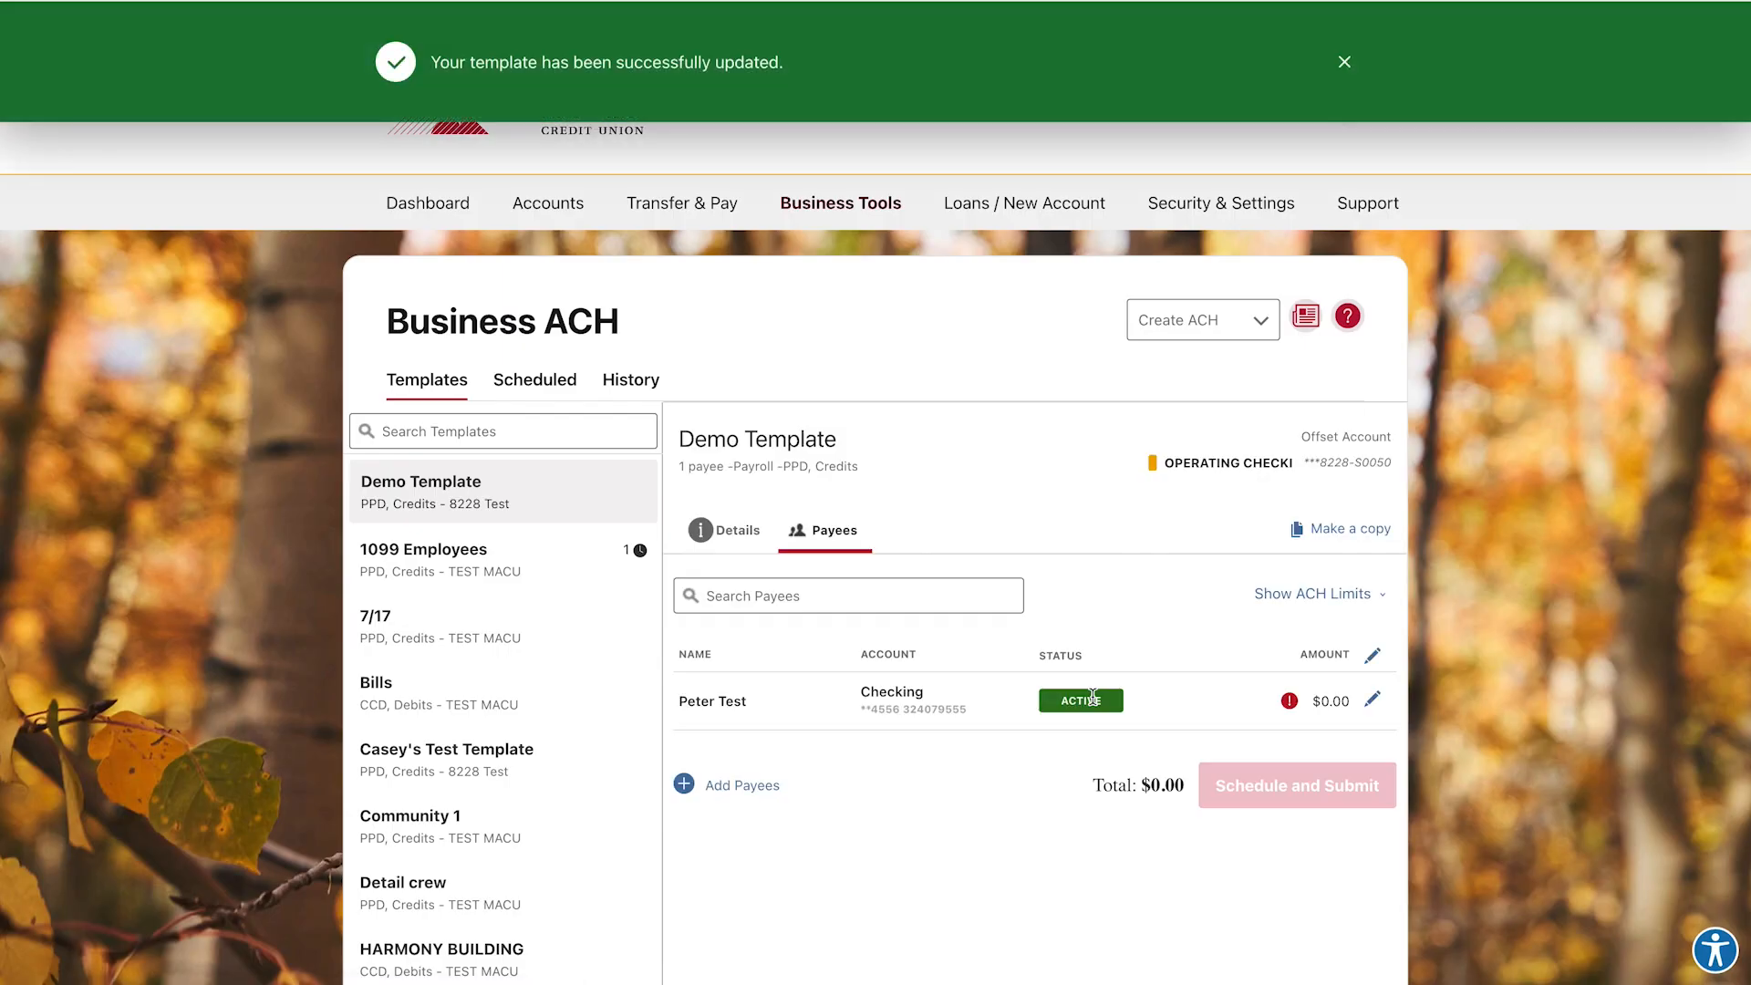
Step: Edit Peter Test's row and save his payment amount as $10.00
click(1372, 701)
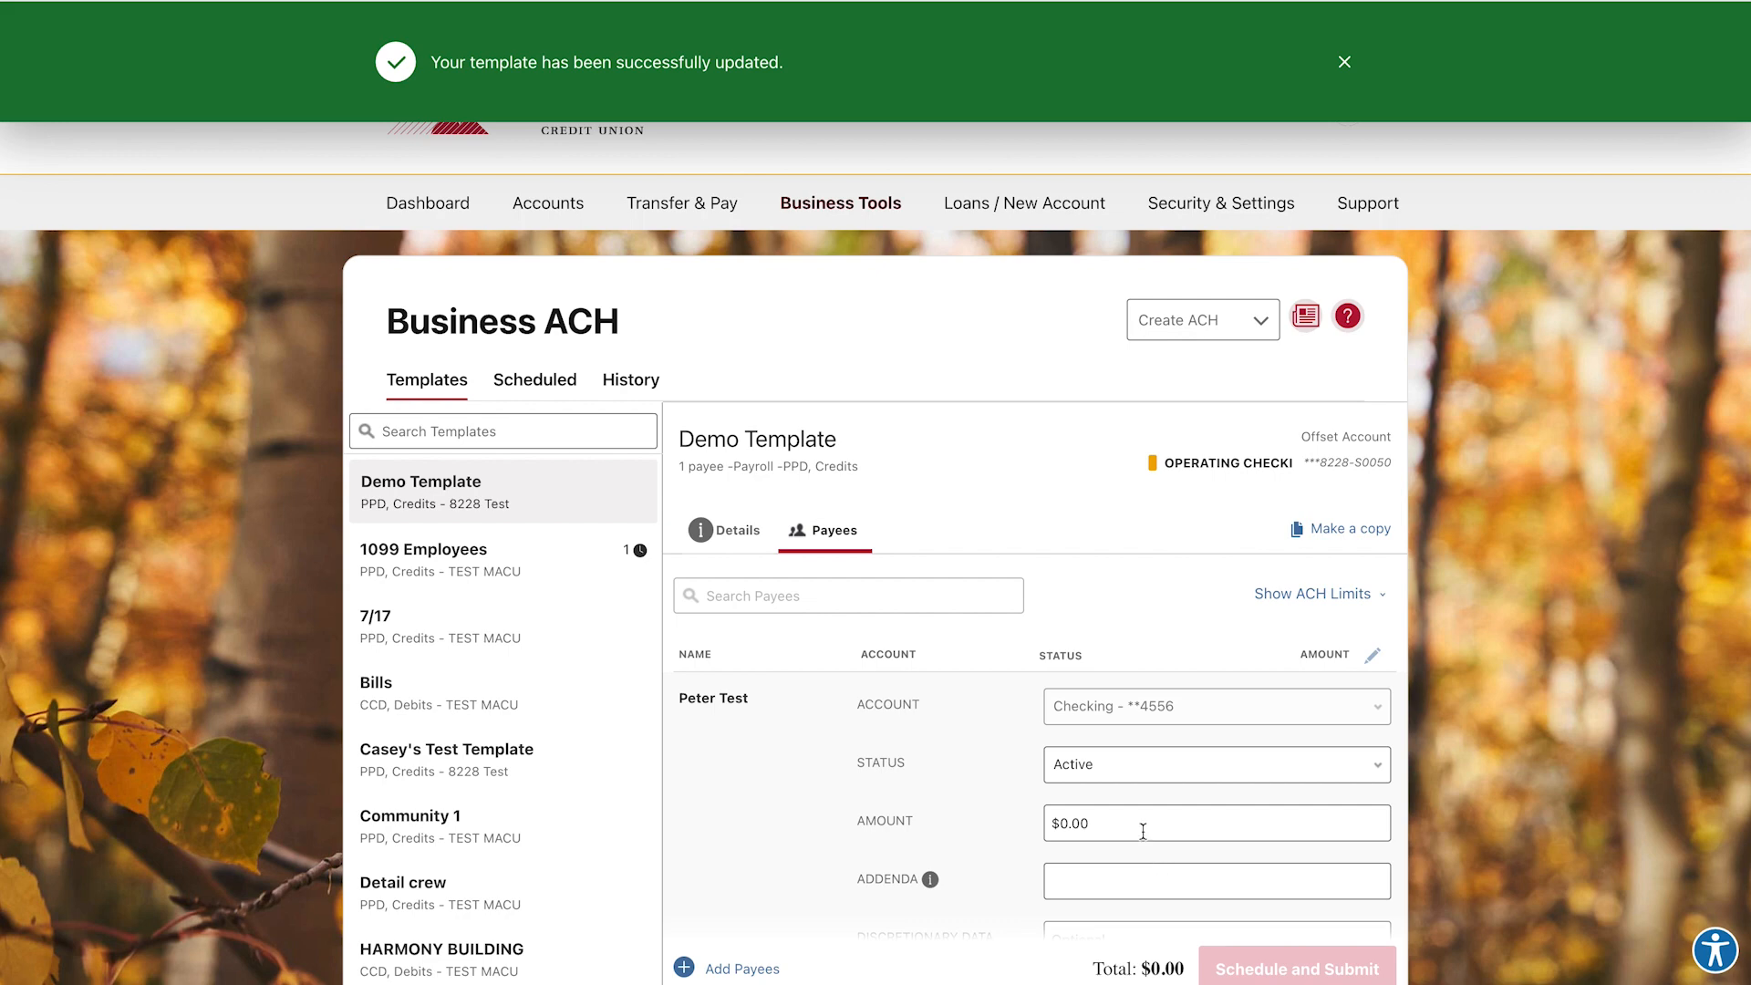
text(10.00)
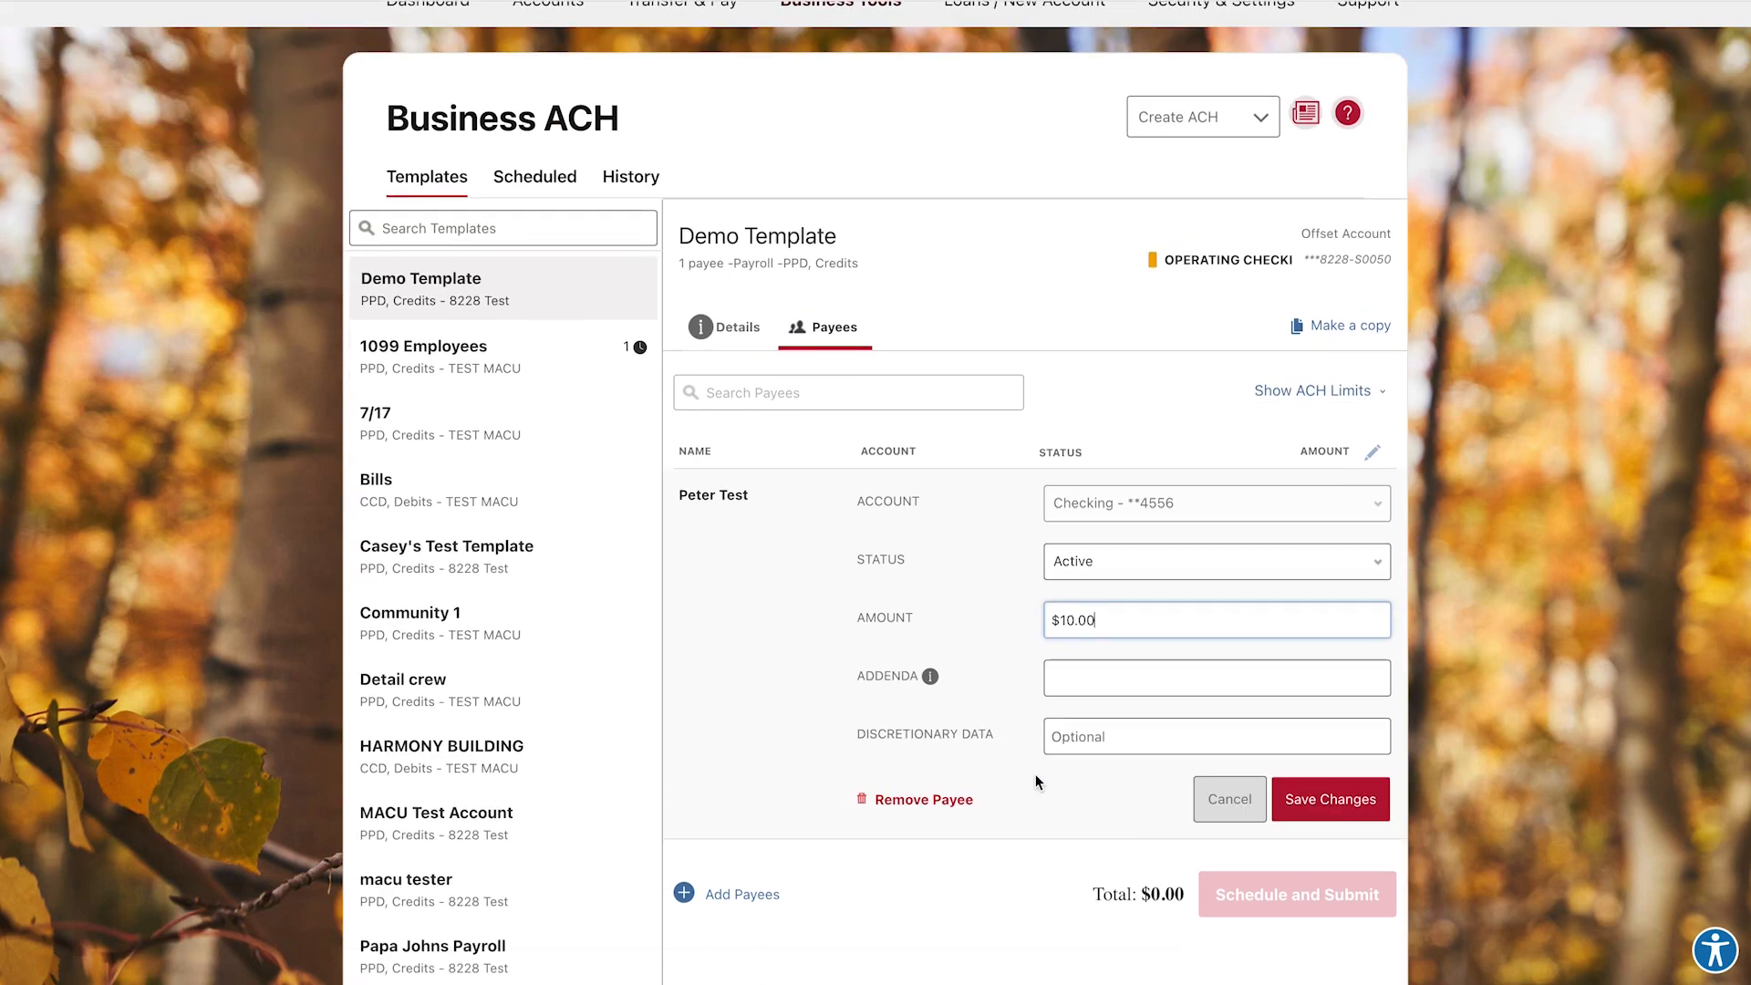
click(1330, 799)
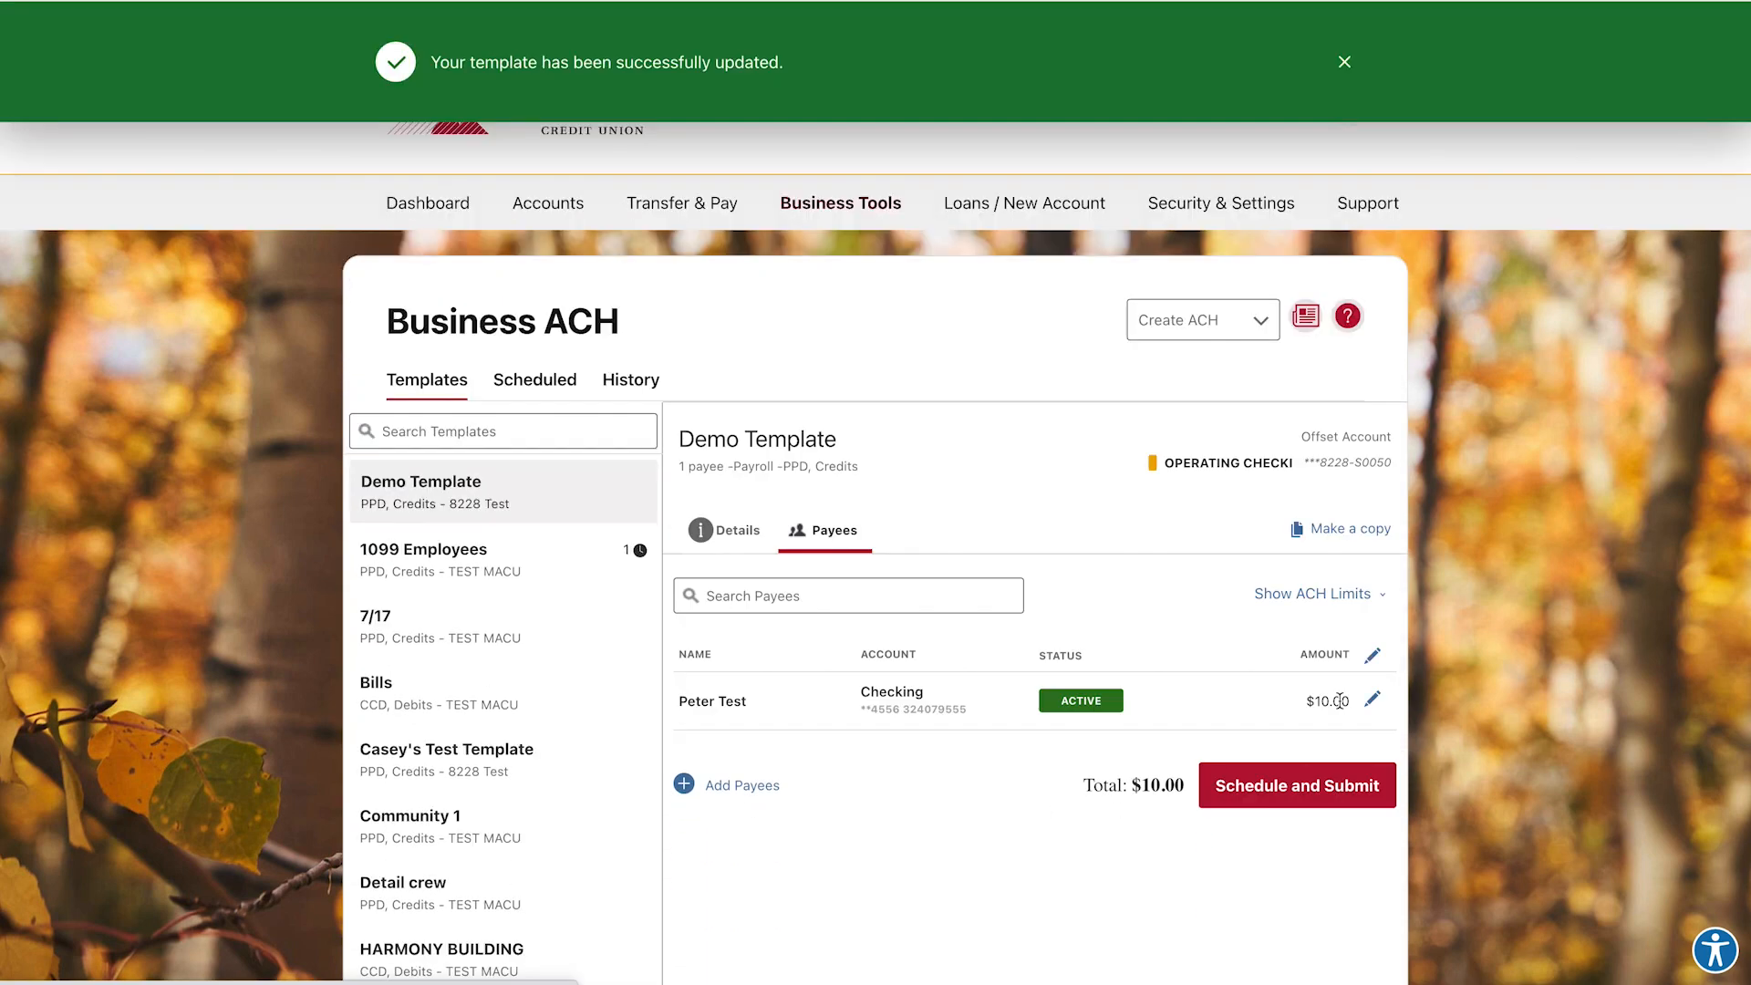